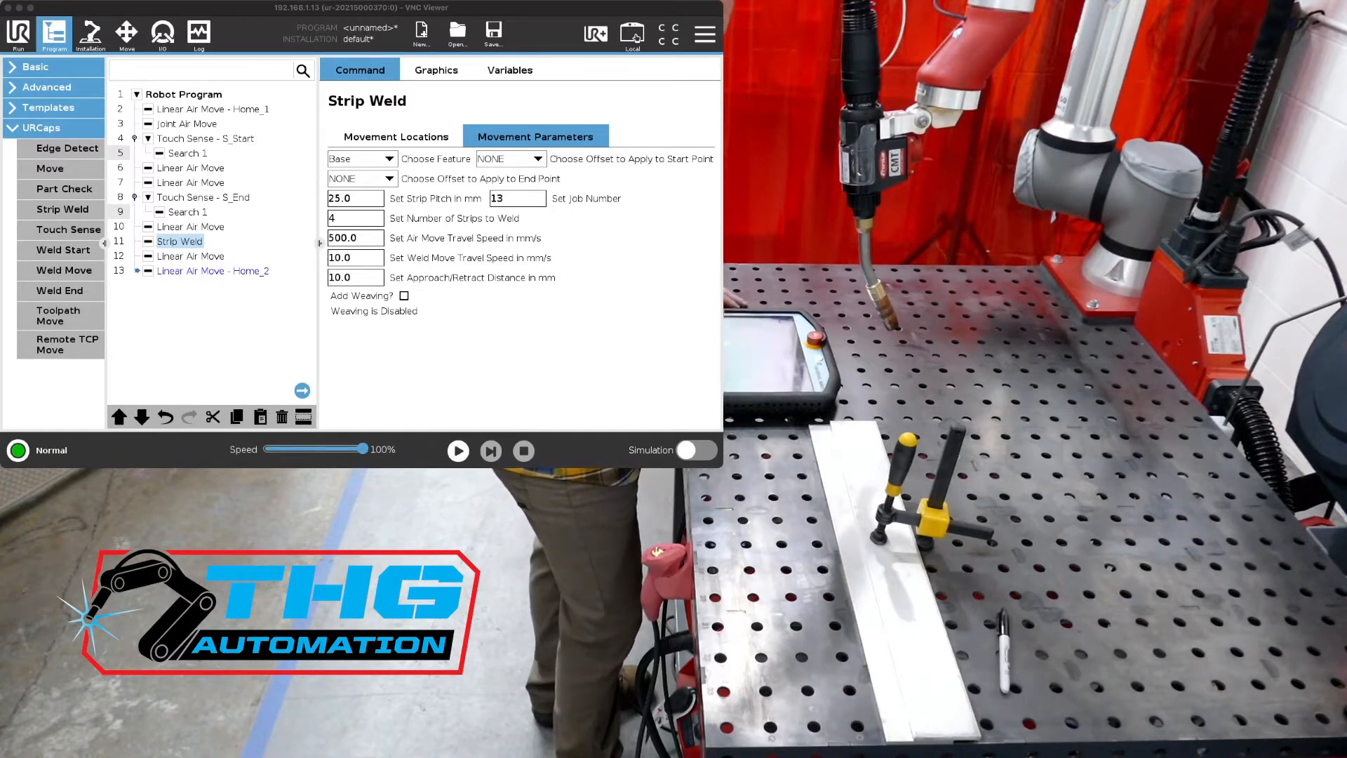
- Delete the S_Start/S_End touch sense nodes and extra air moves, then view Strip Weld's locations
{"action": "left_click", "coordinate": [204, 196]}
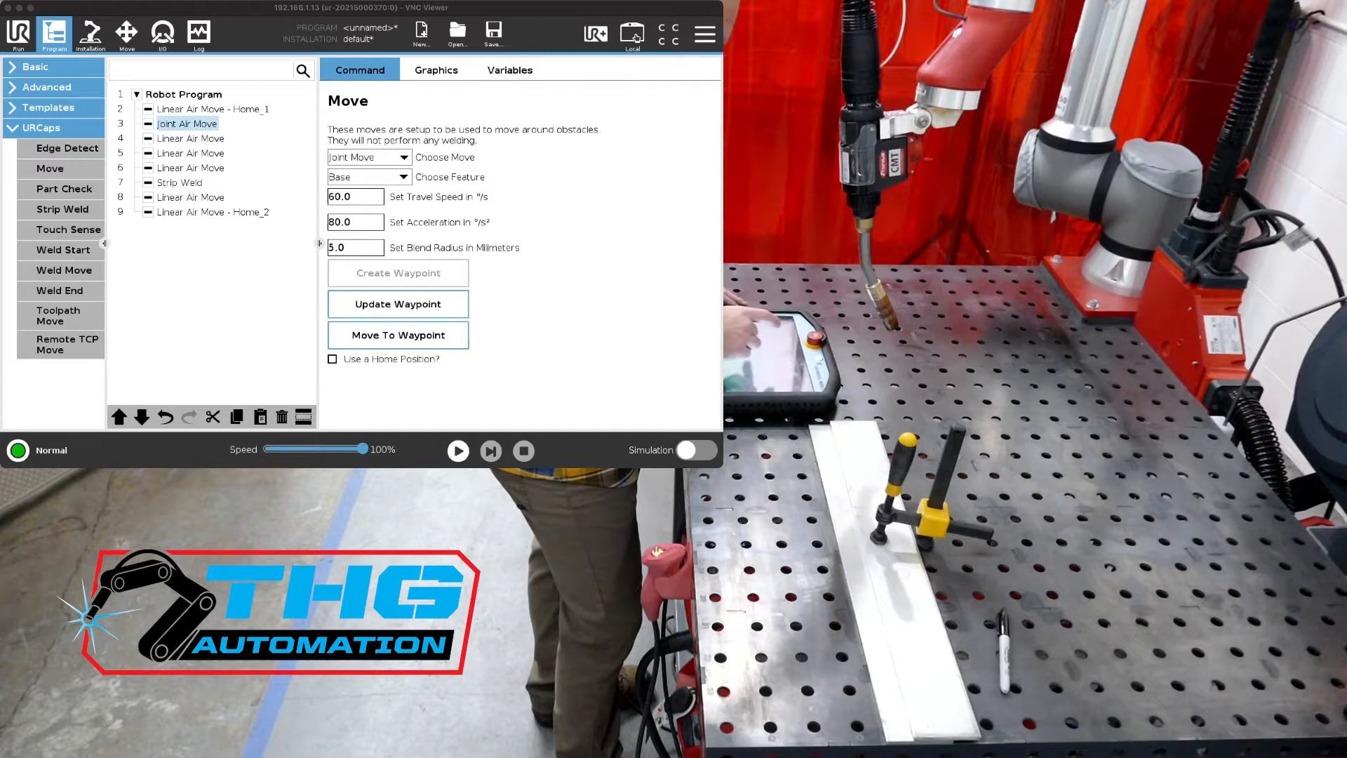
{"action": "left_click", "coordinate": [191, 138]}
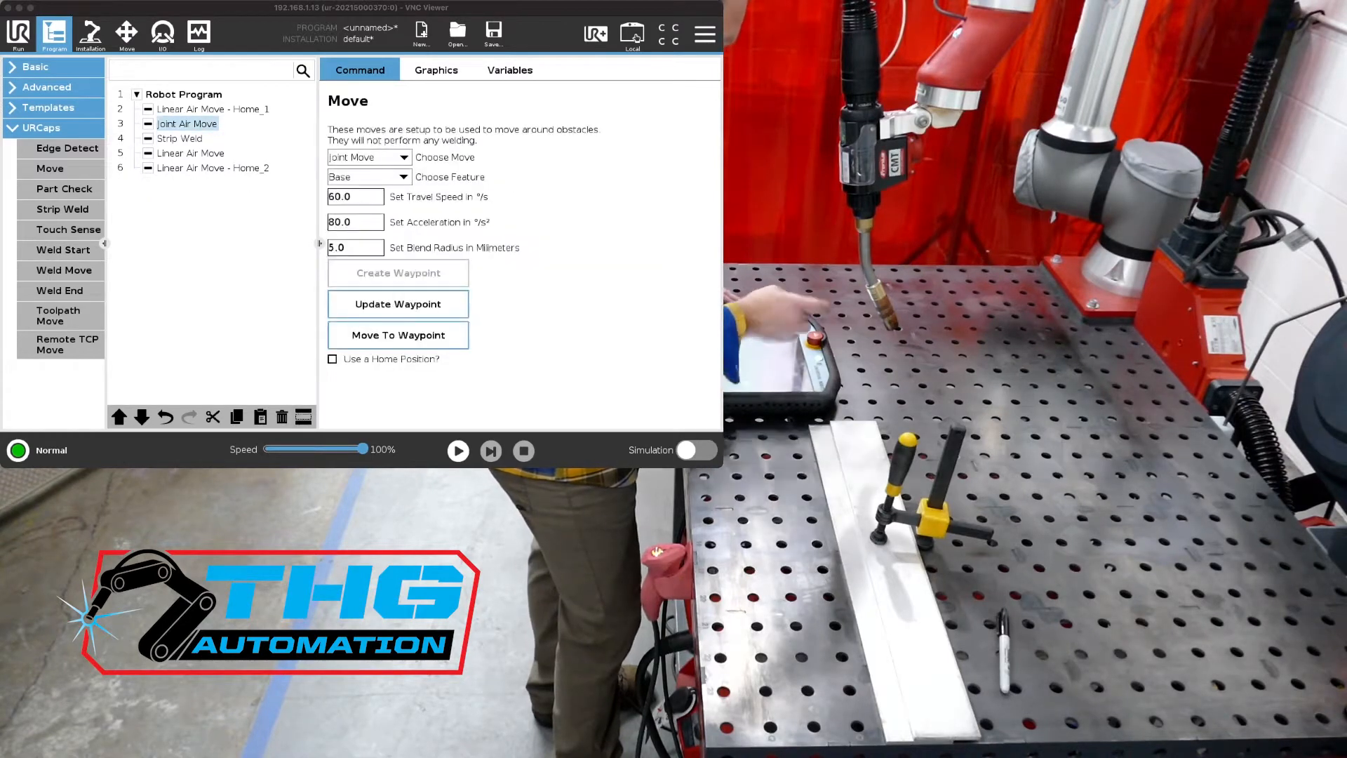
{"action": "left_click", "coordinate": [180, 138]}
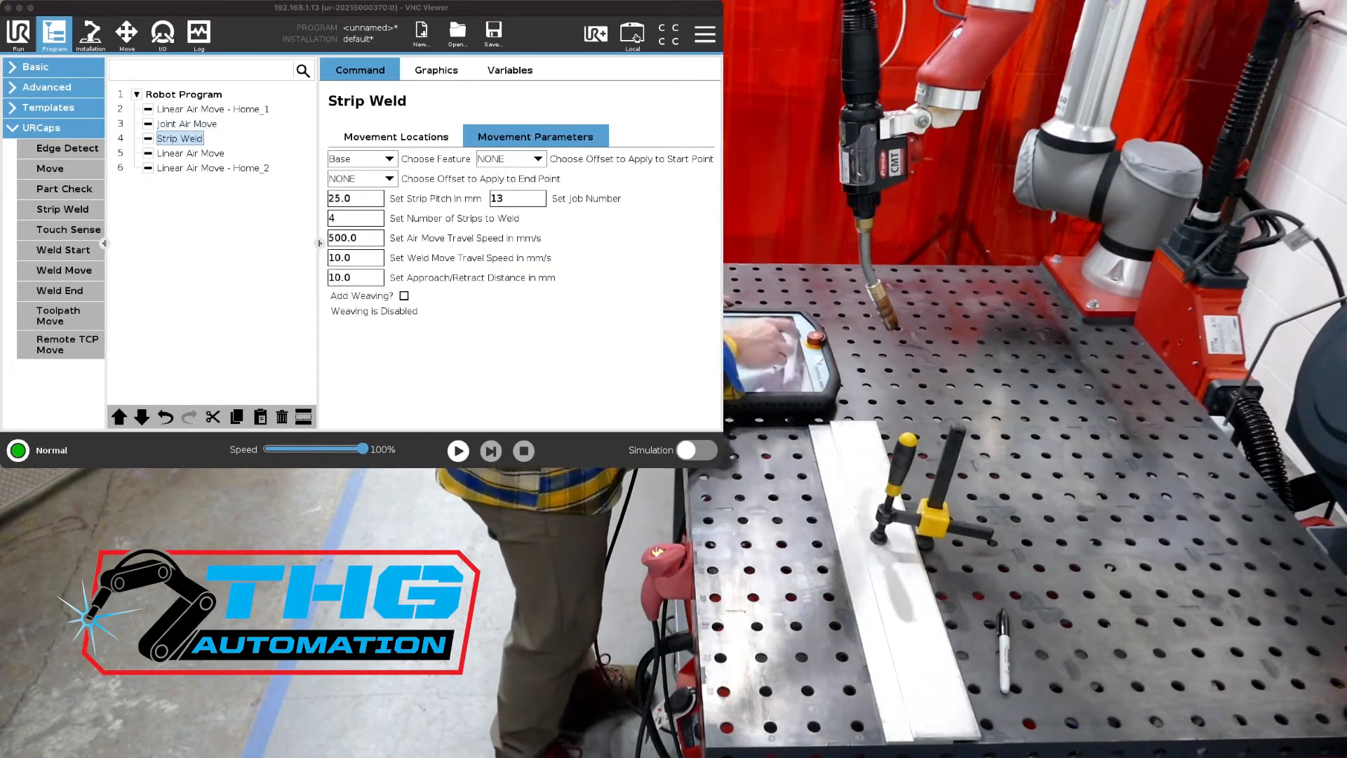
{"action": "left_click", "coordinate": [395, 136]}
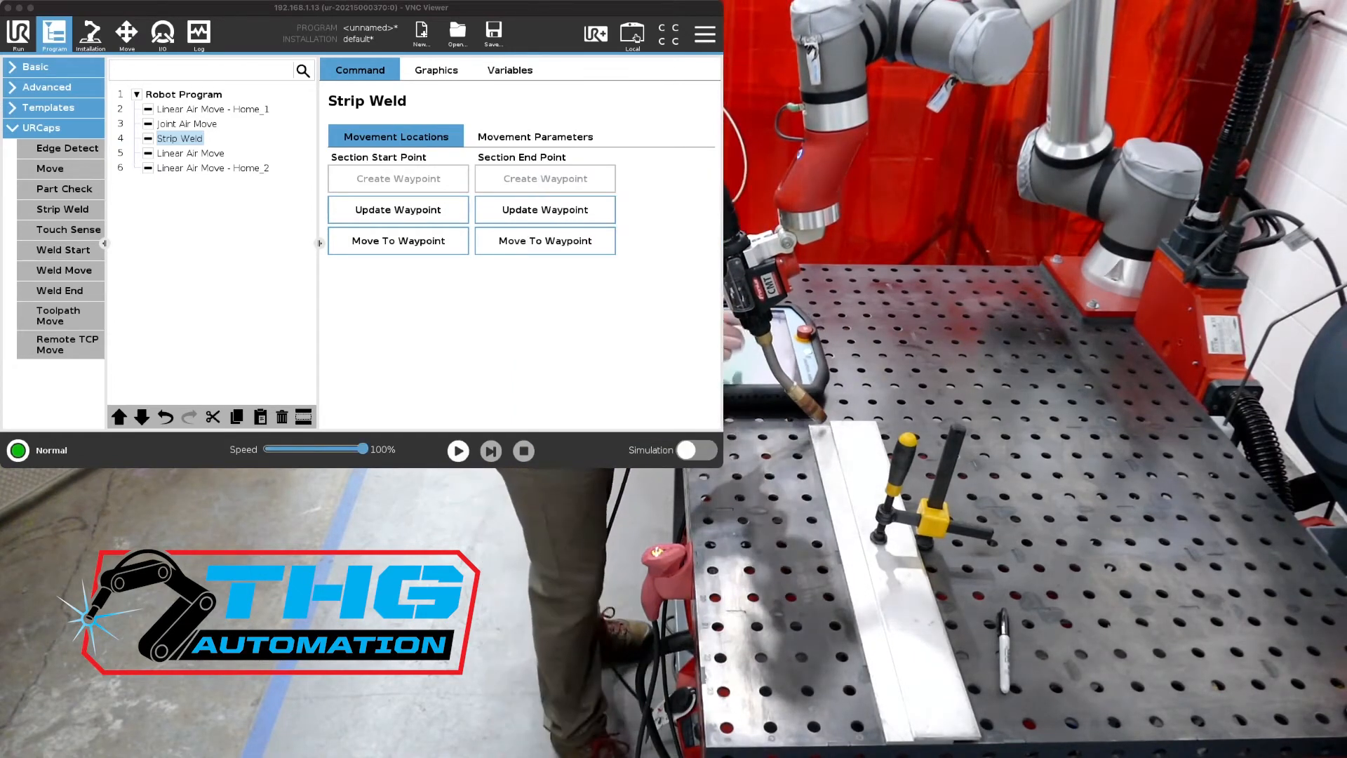
- Re-teach a Strip Weld point, repositioning the torch above the plate
{"action": "left_click", "coordinate": [397, 210]}
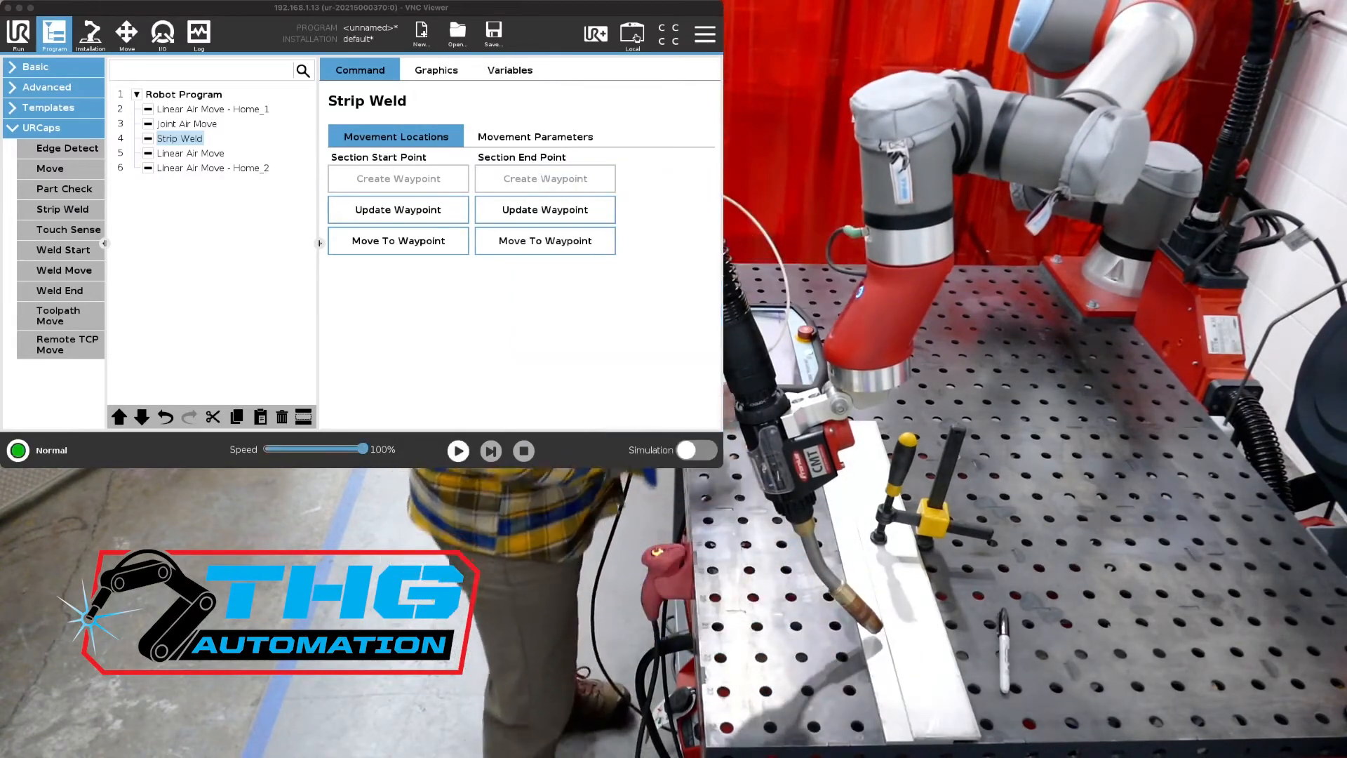
{"action": "left_click", "coordinate": [127, 34]}
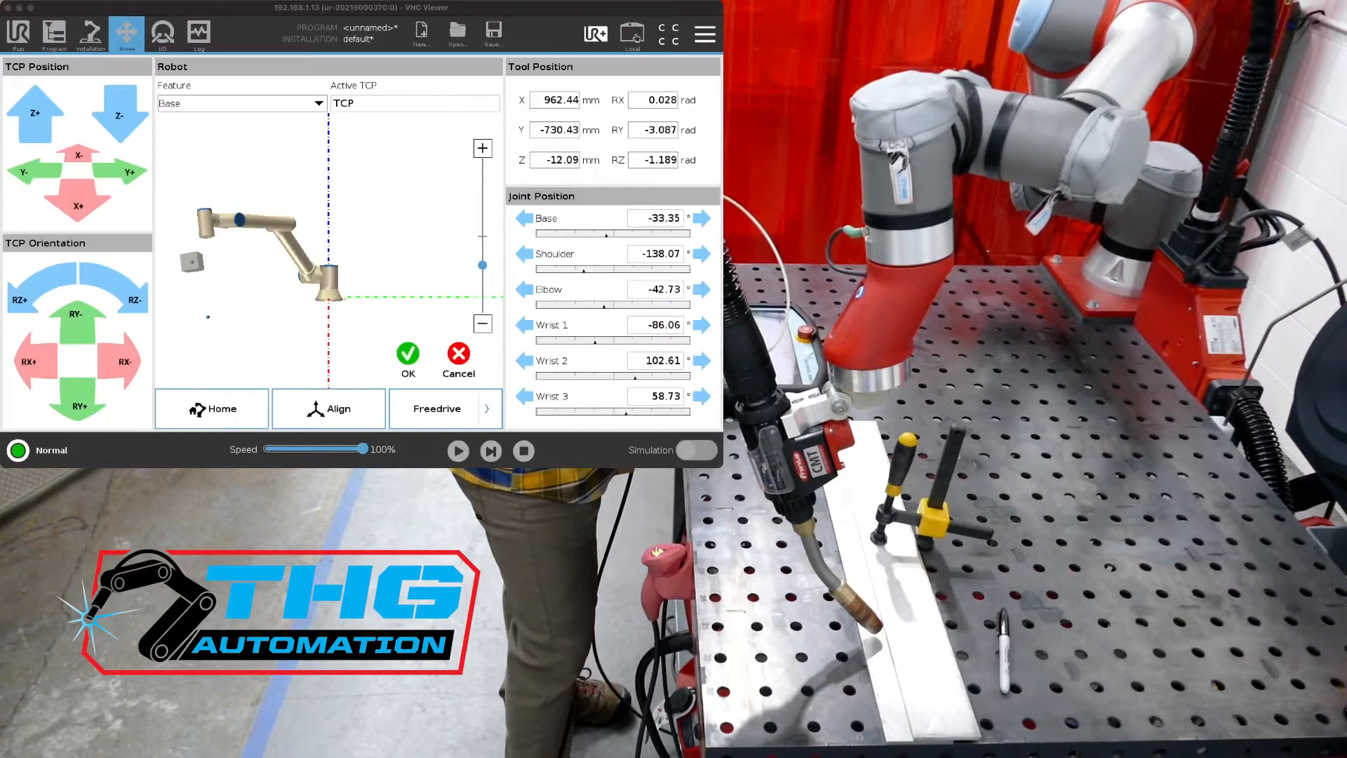
{"action": "left_click", "coordinate": [54, 34]}
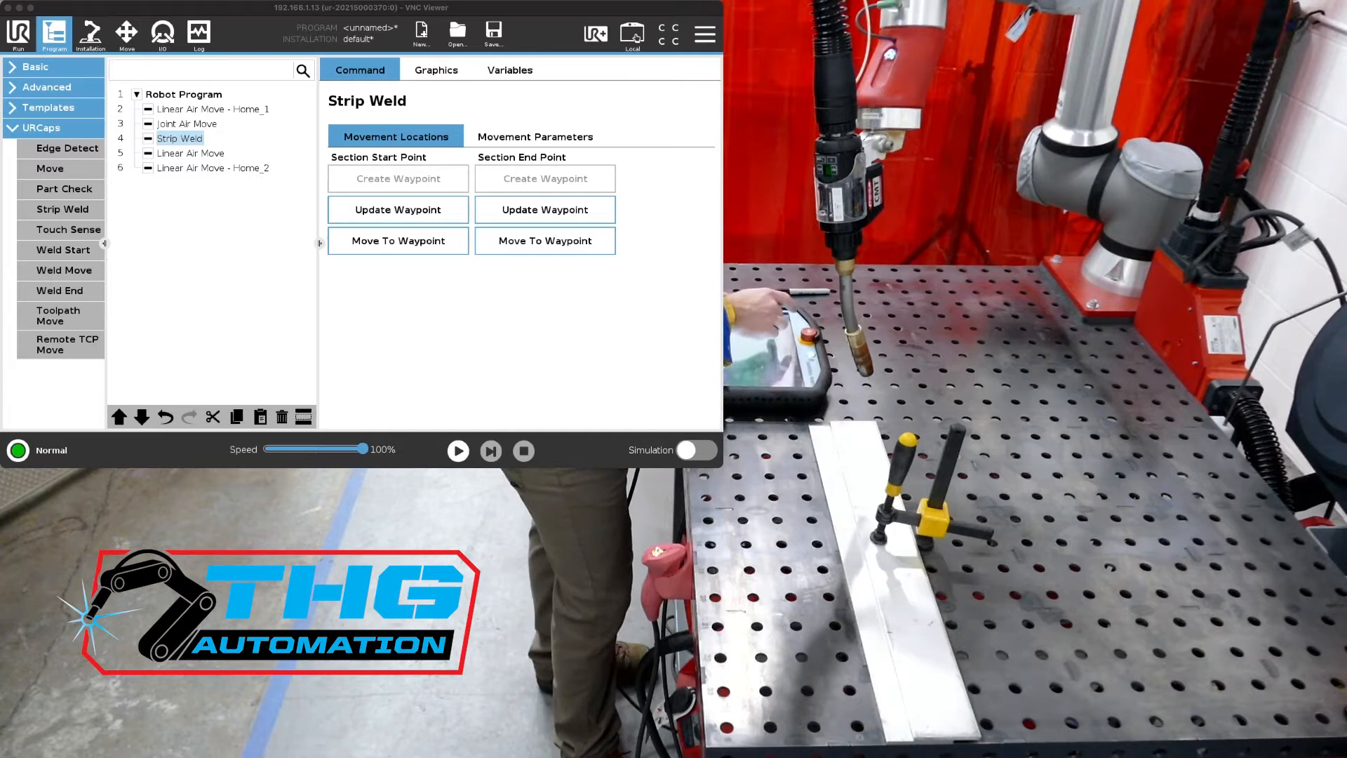
- Drive the torch down to a taught Strip Weld point on the strip
{"action": "left_click", "coordinate": [188, 123]}
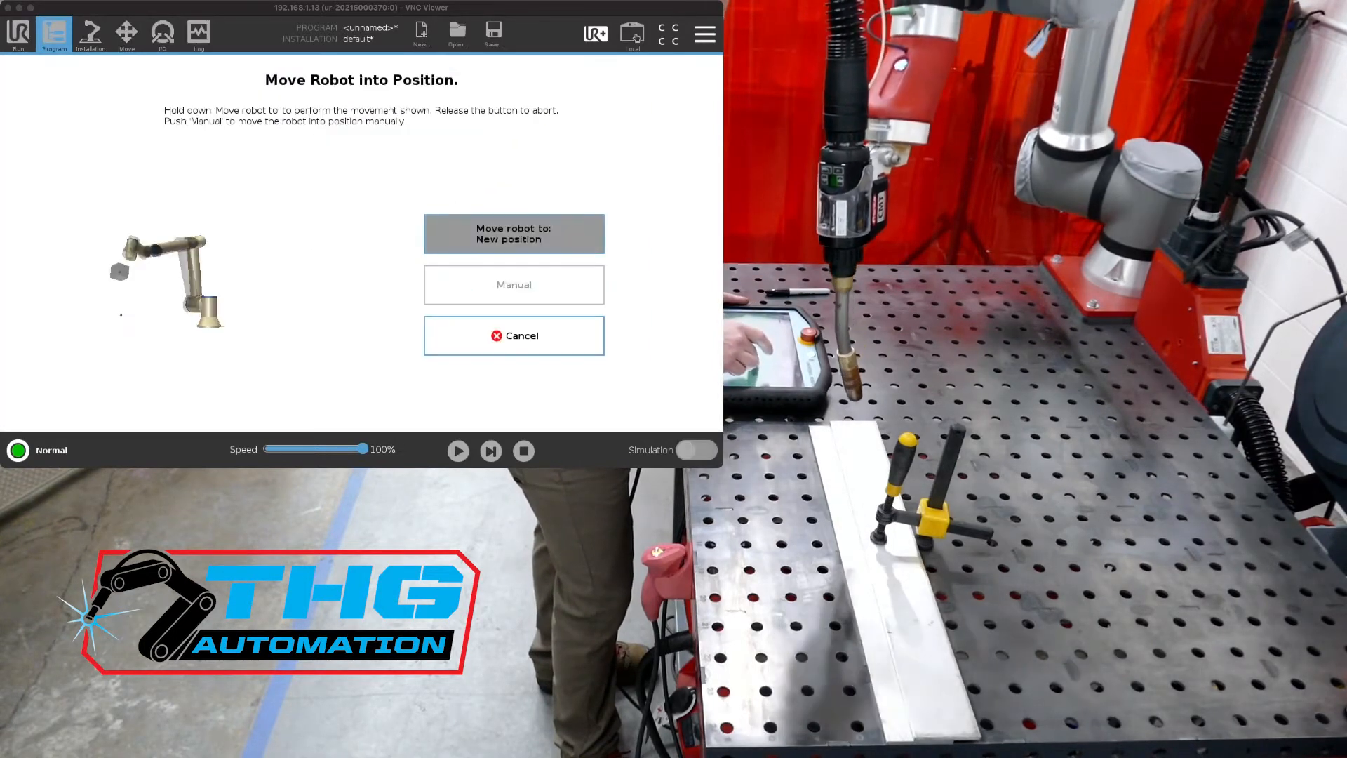
{"action": "left_click", "coordinate": [513, 233]}
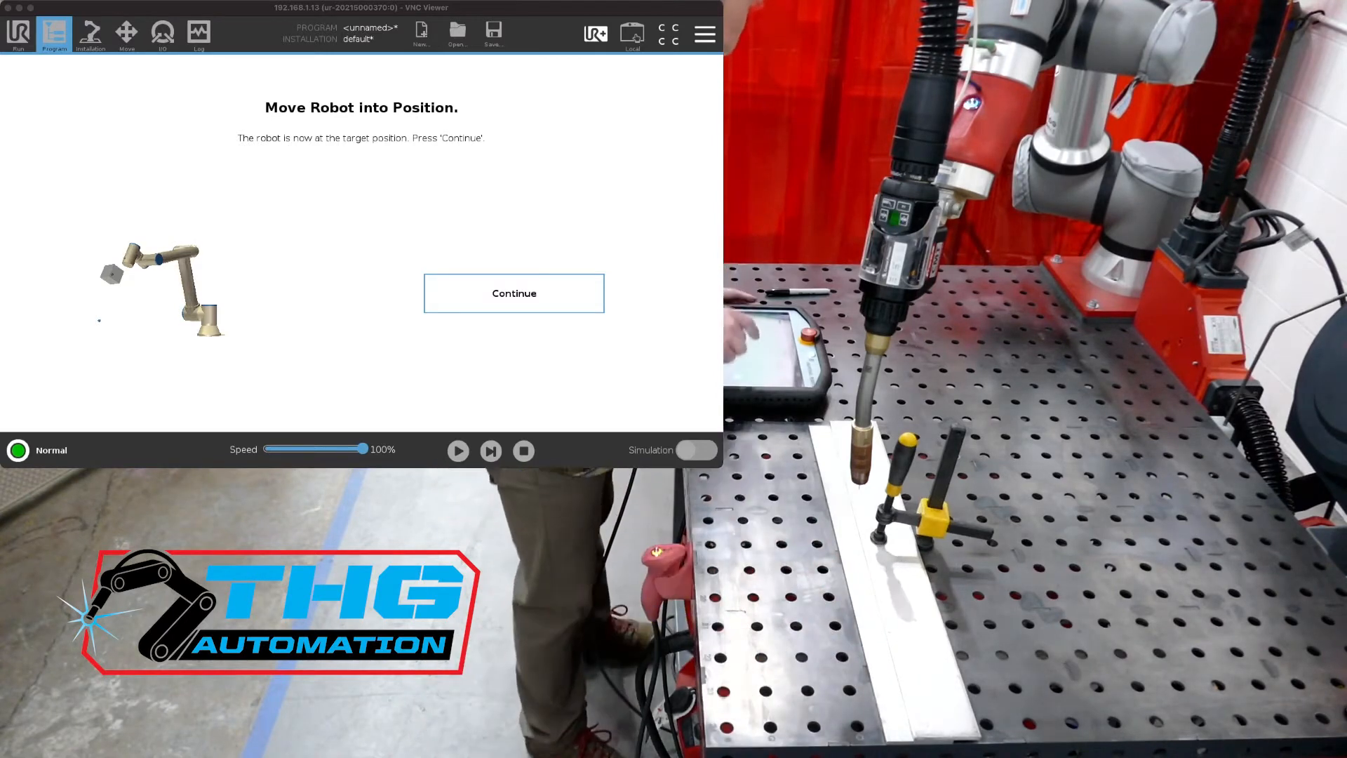
{"action": "left_click", "coordinate": [513, 293]}
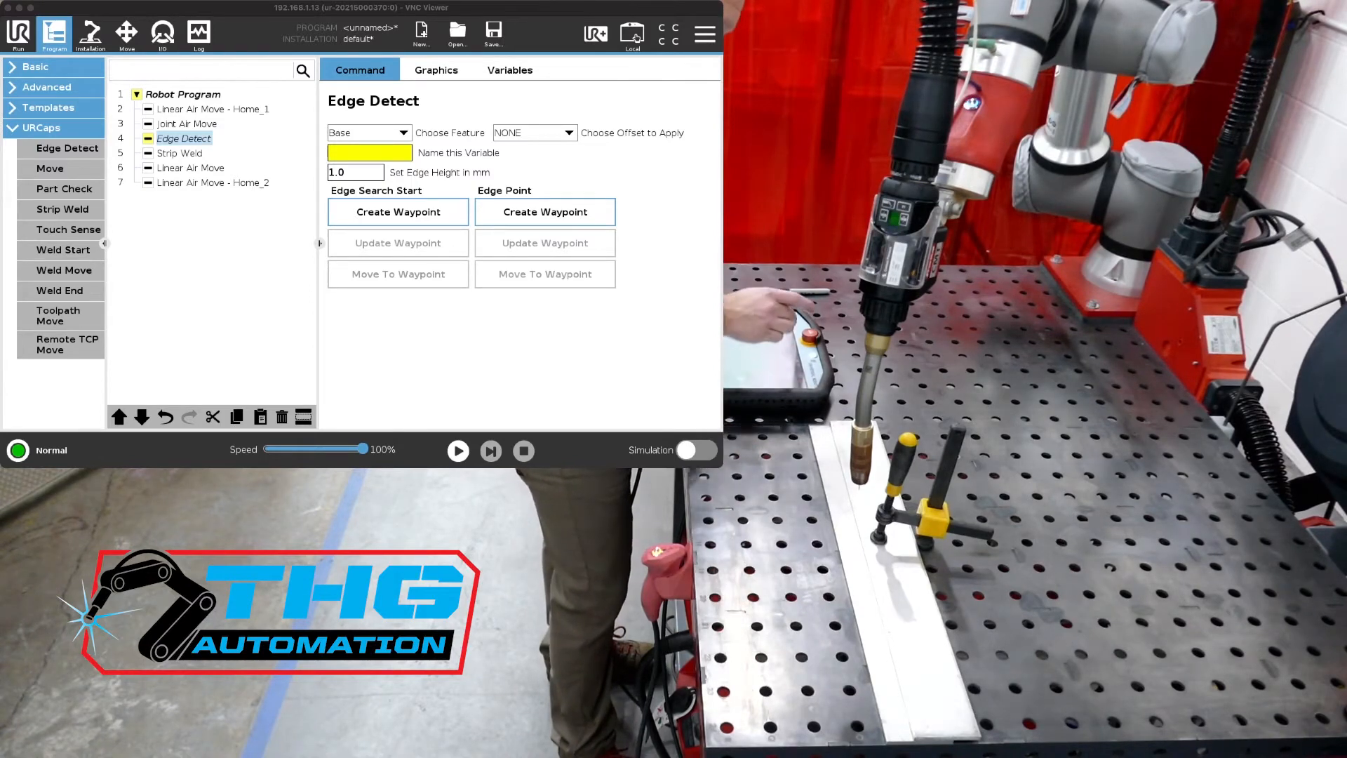
- Name the new Edge Detect variable E_Search and give it a 3 mm edge height
{"action": "left_click", "coordinate": [370, 152]}
{"action": "type", "text": "E"}
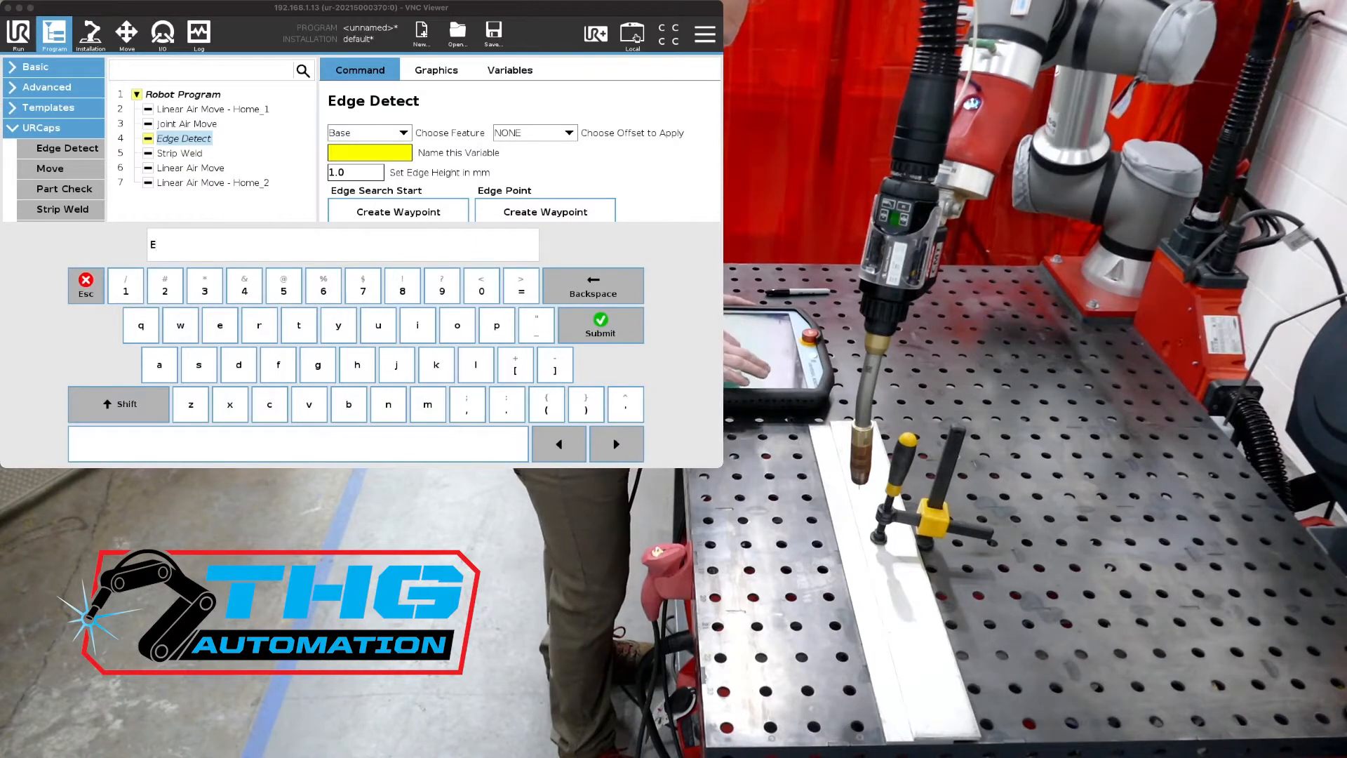
{"action": "left_click", "coordinate": [118, 404]}
{"action": "type", "text": "_Searcg"}
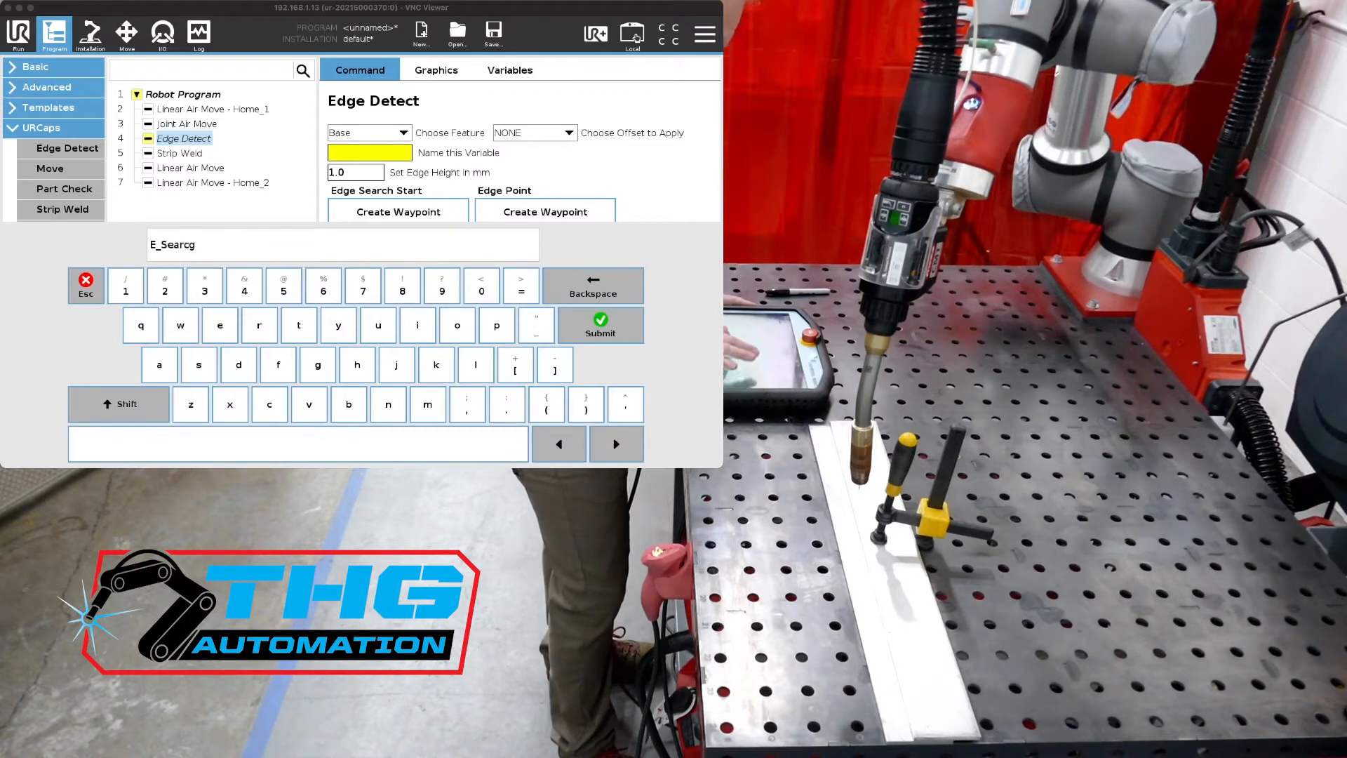
{"action": "left_click", "coordinate": [600, 333]}
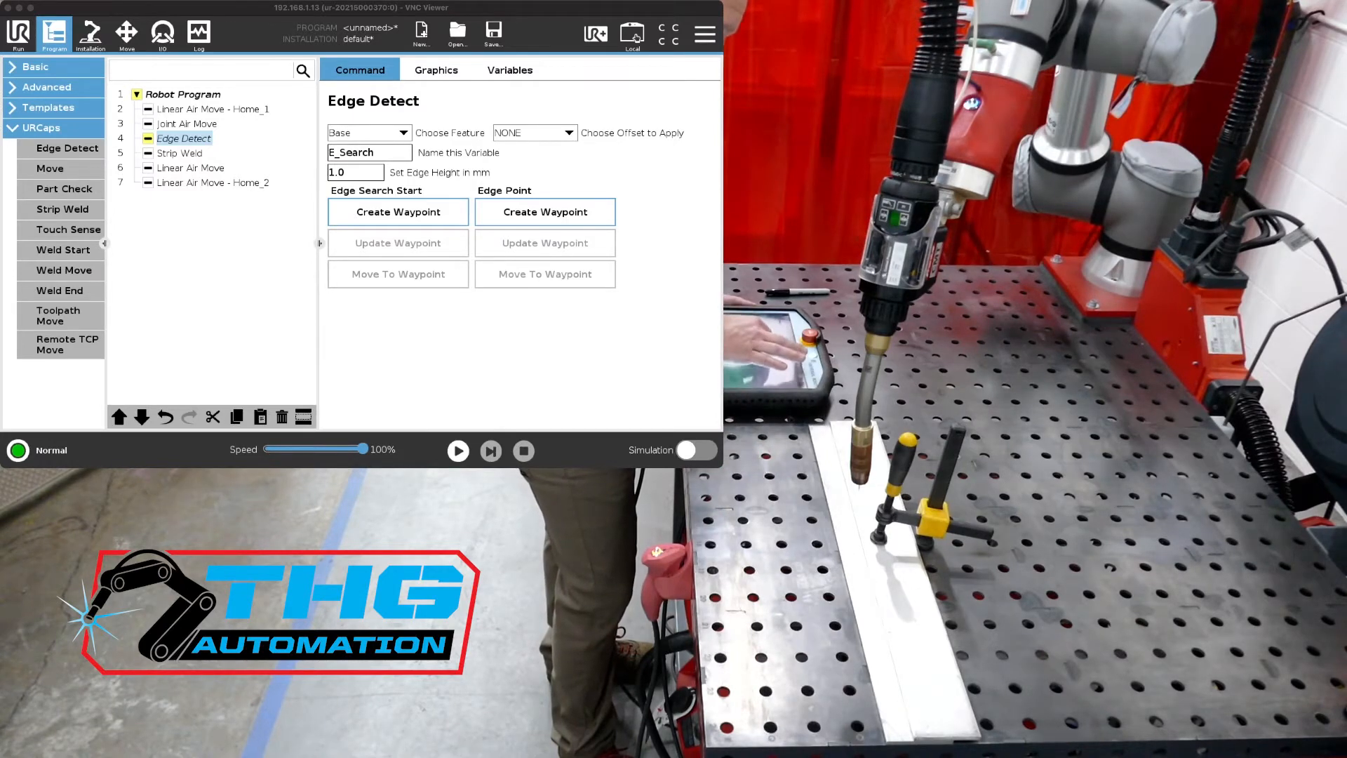
{"action": "left_click", "coordinate": [355, 172]}
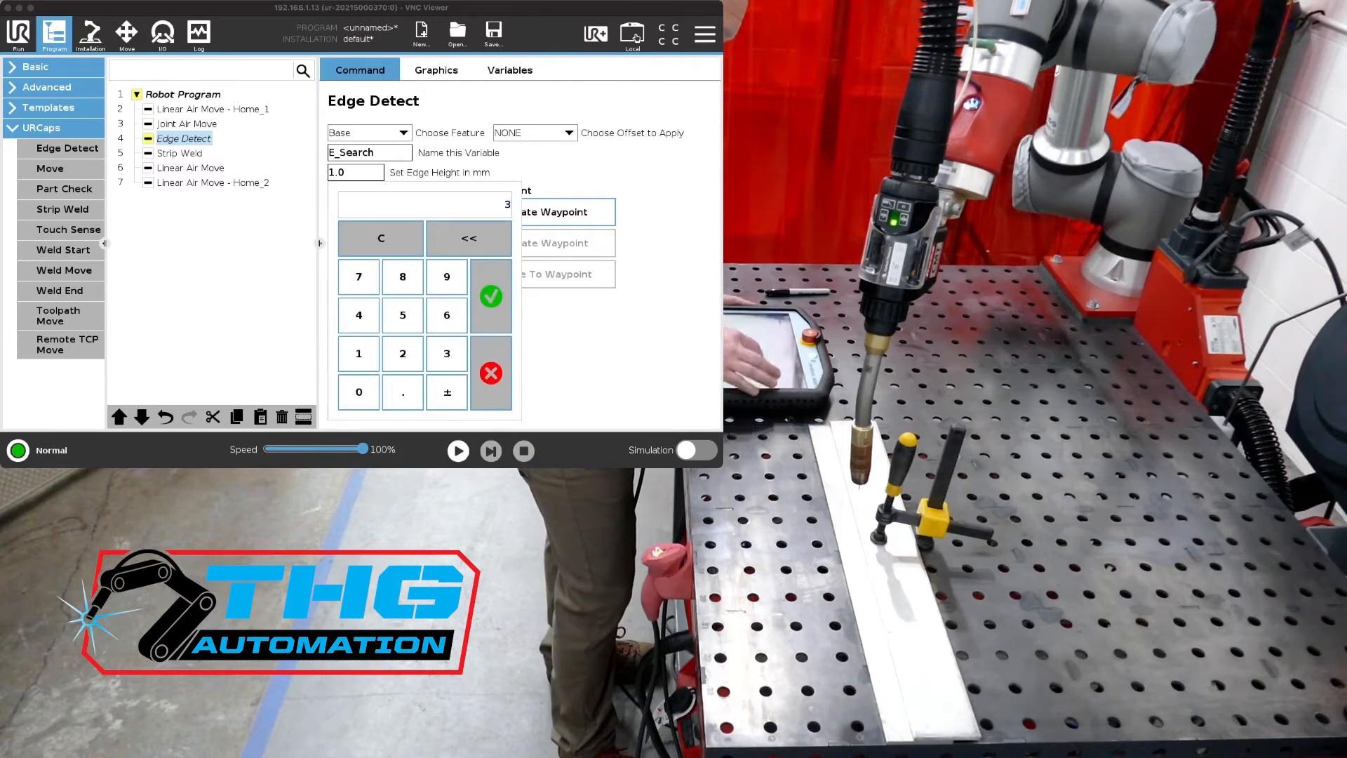
{"action": "left_click", "coordinate": [490, 295]}
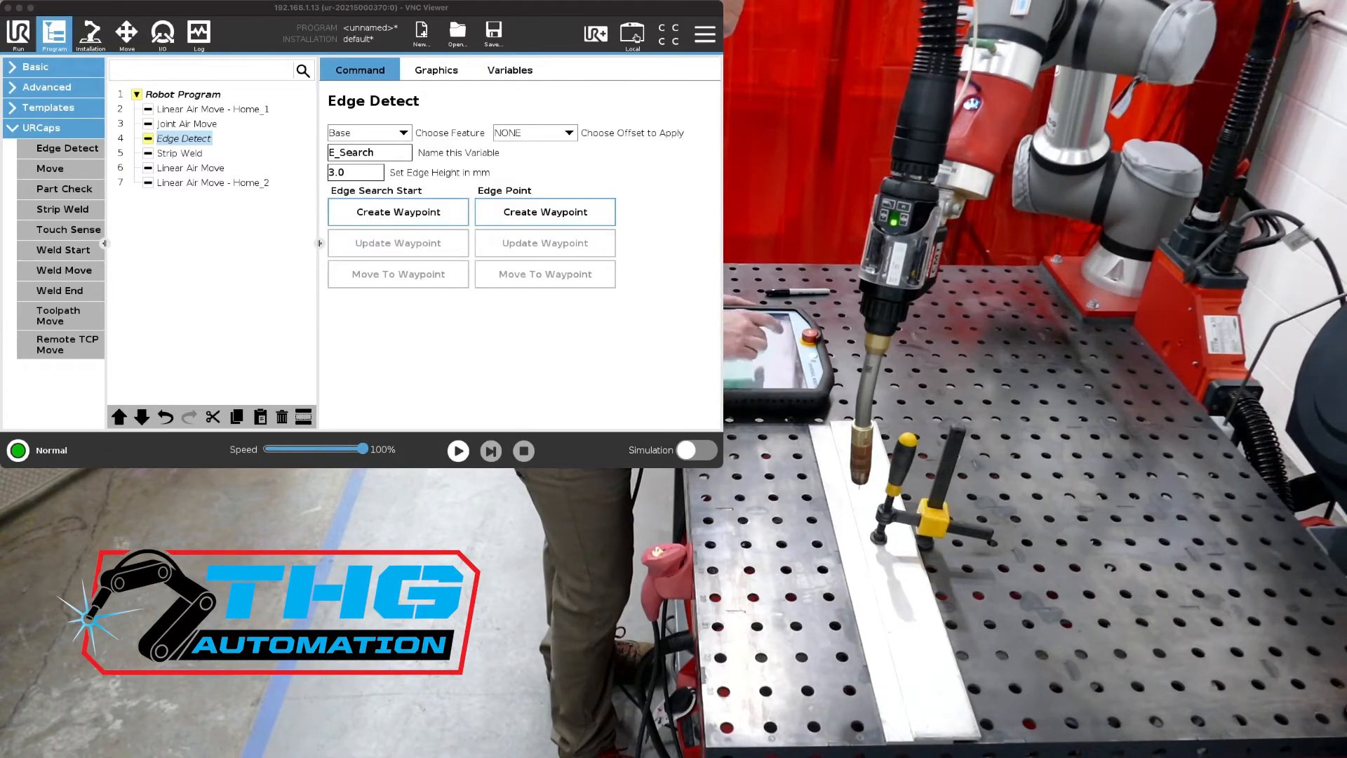
{"action": "left_click", "coordinate": [126, 33]}
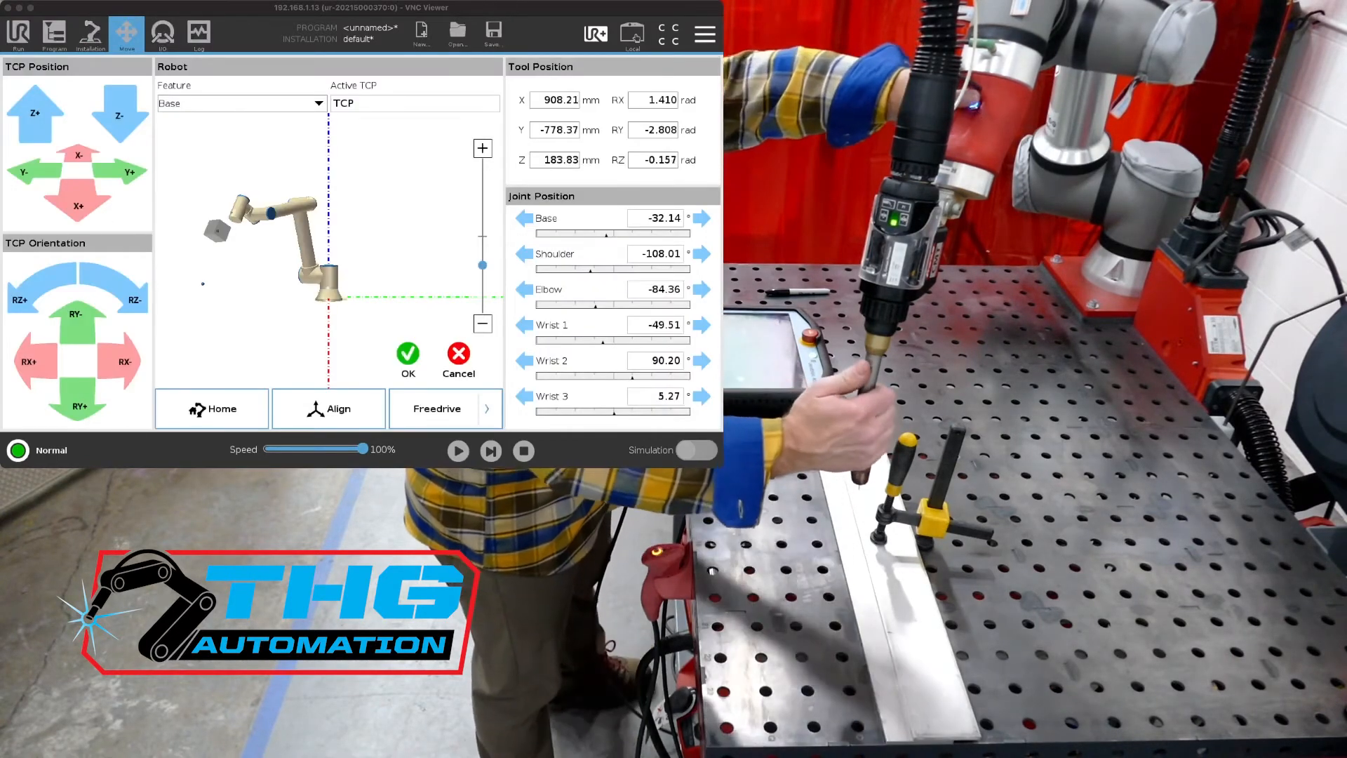
- Teach E_Search's edge search start with the torch aligned vertically beside the plate edge
{"action": "left_click", "coordinate": [444, 408]}
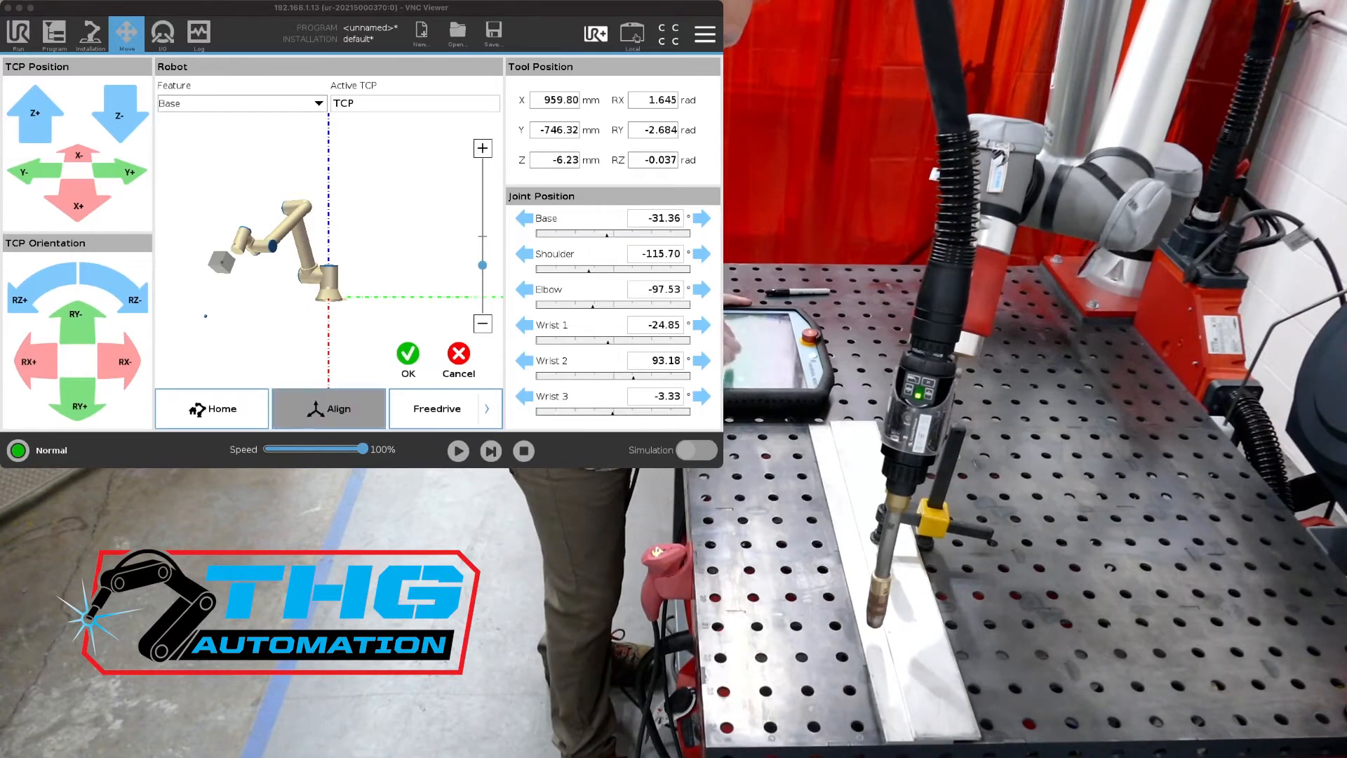
{"action": "left_click", "coordinate": [329, 408]}
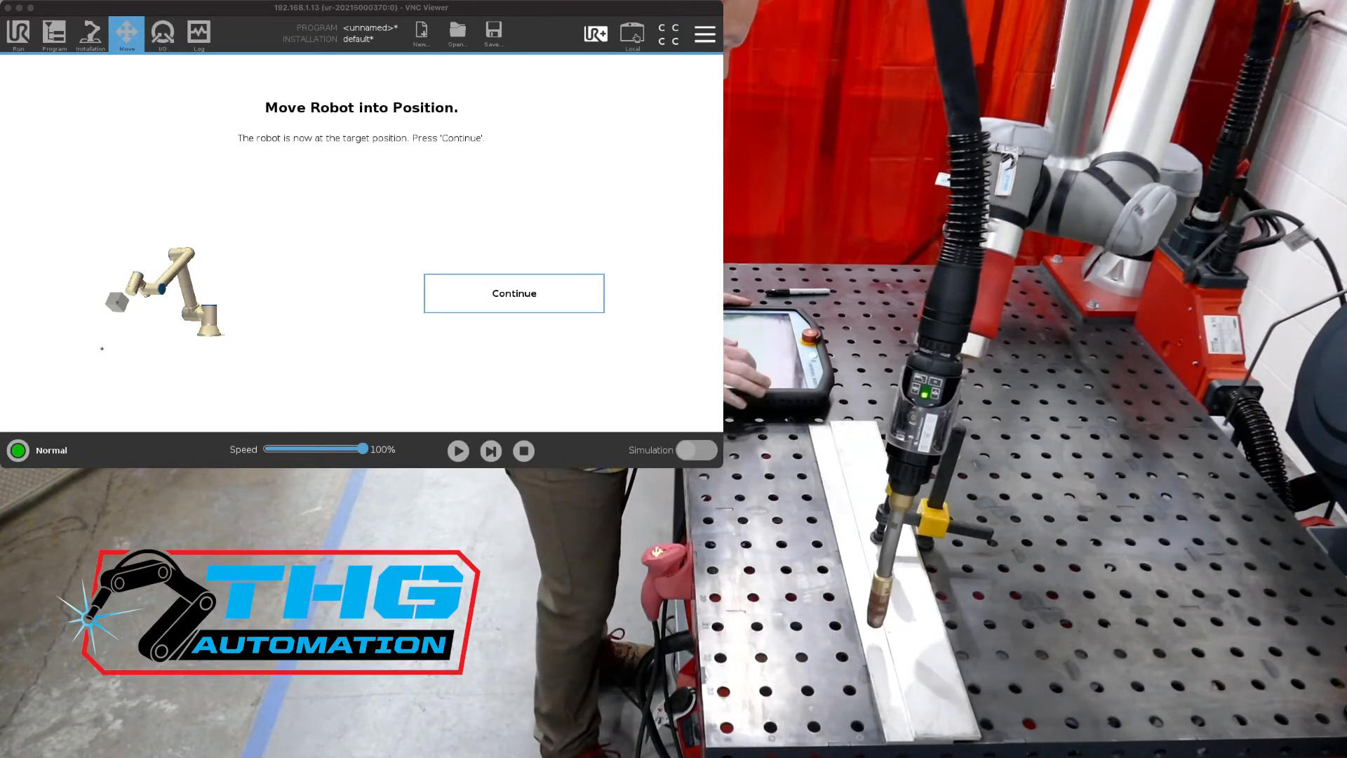
{"action": "left_click", "coordinate": [513, 293]}
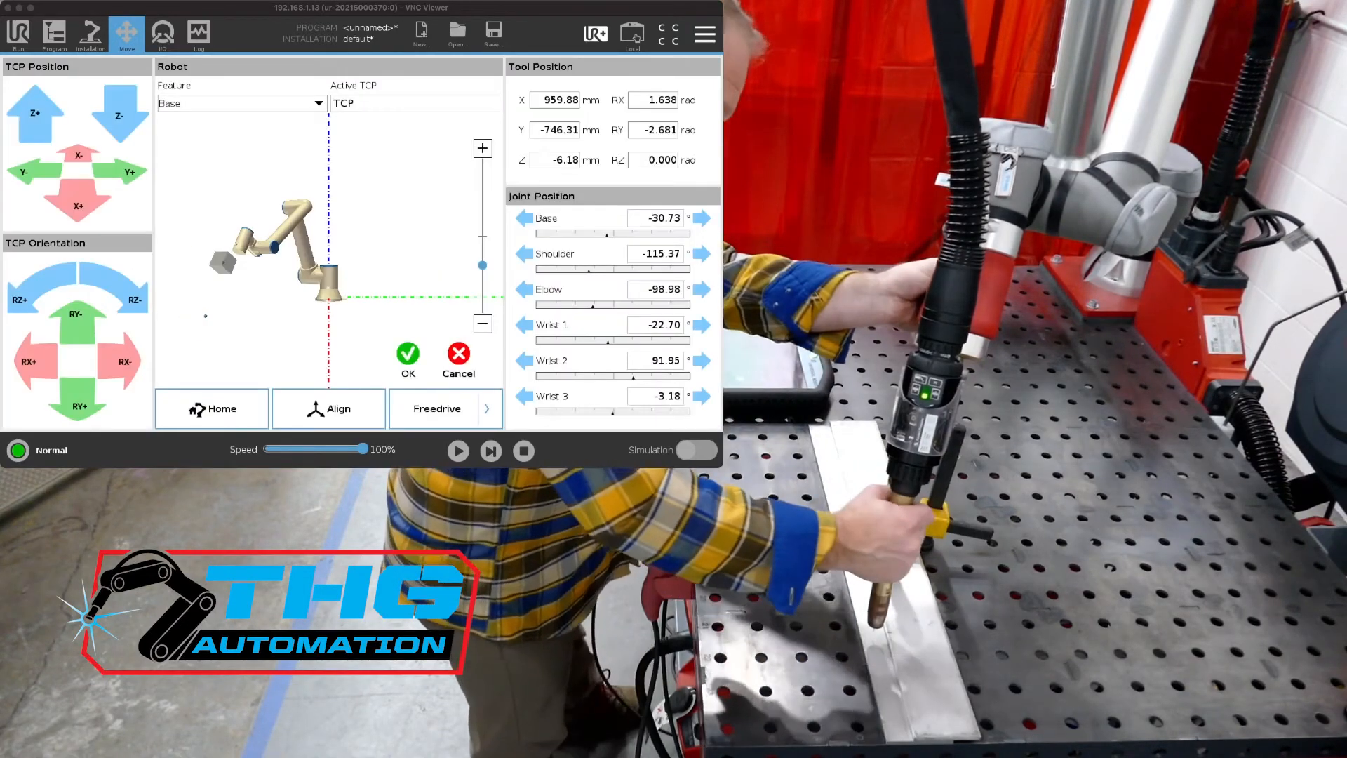
{"action": "left_click", "coordinate": [436, 408]}
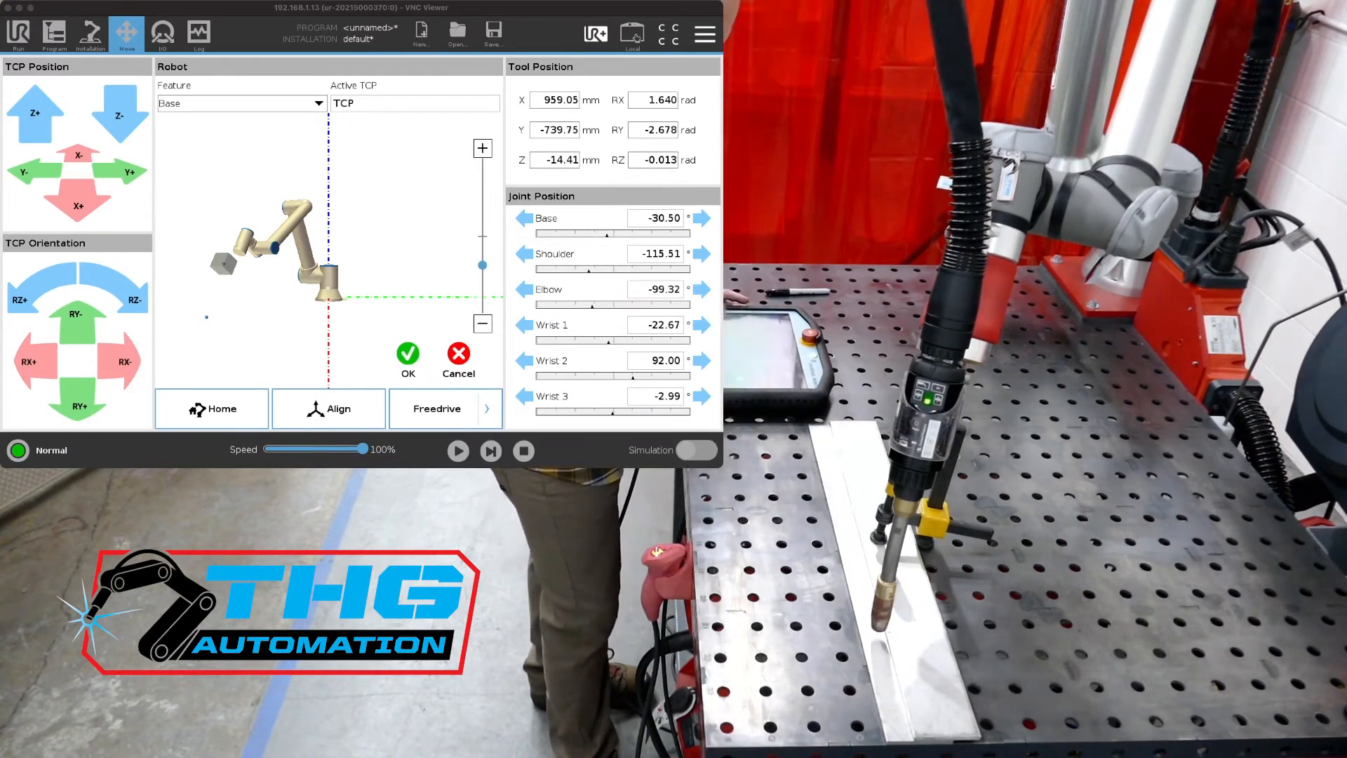
{"action": "left_click", "coordinate": [54, 33]}
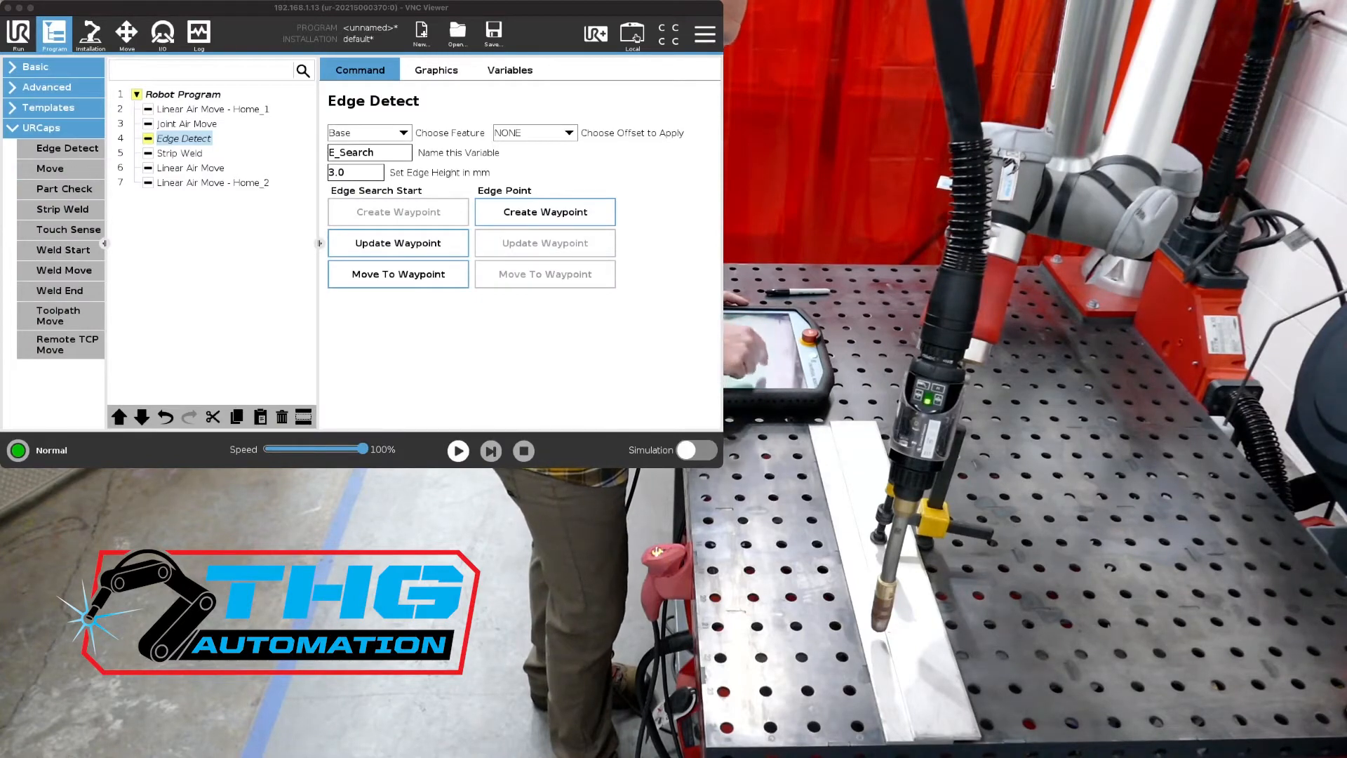
- Teach E_Search's edge point and set the waypoint of the new Linear Air Move
{"action": "left_click", "coordinate": [125, 33]}
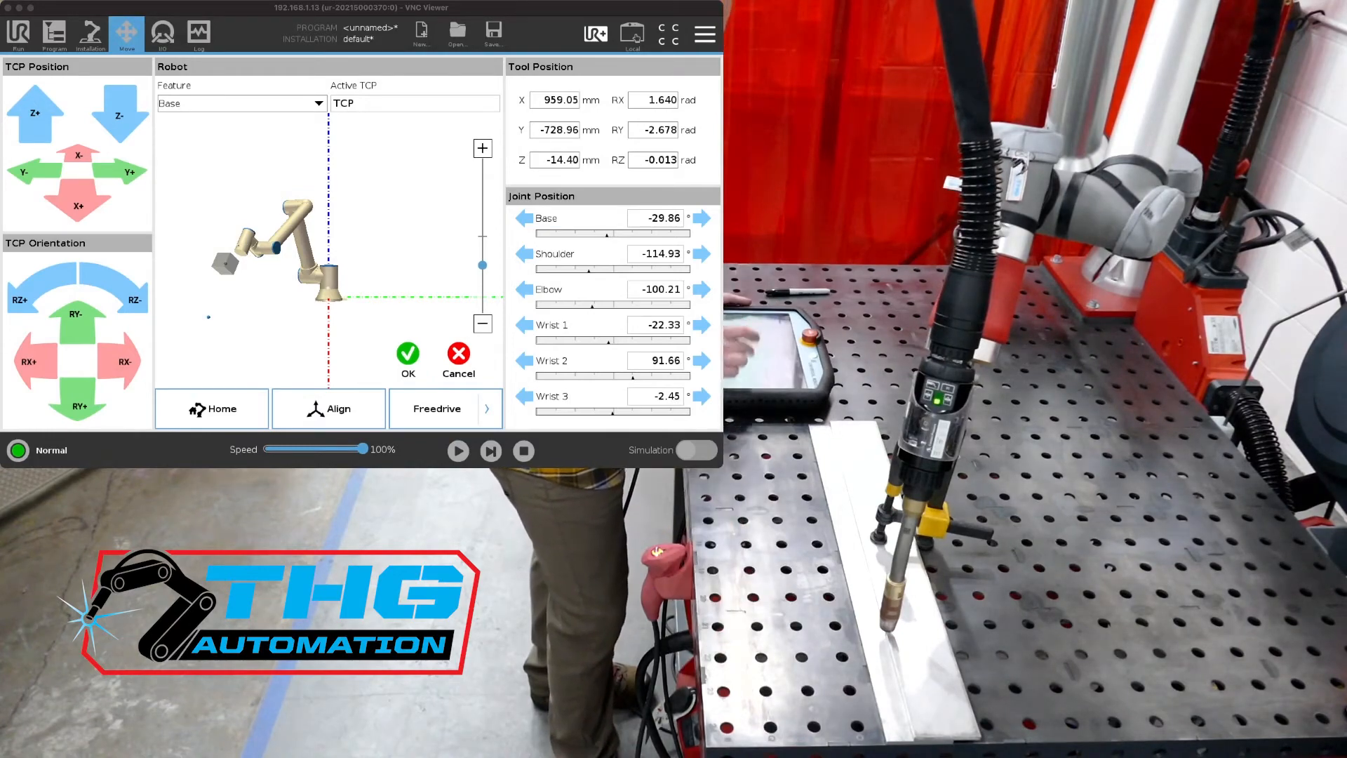
{"action": "left_click", "coordinate": [54, 33]}
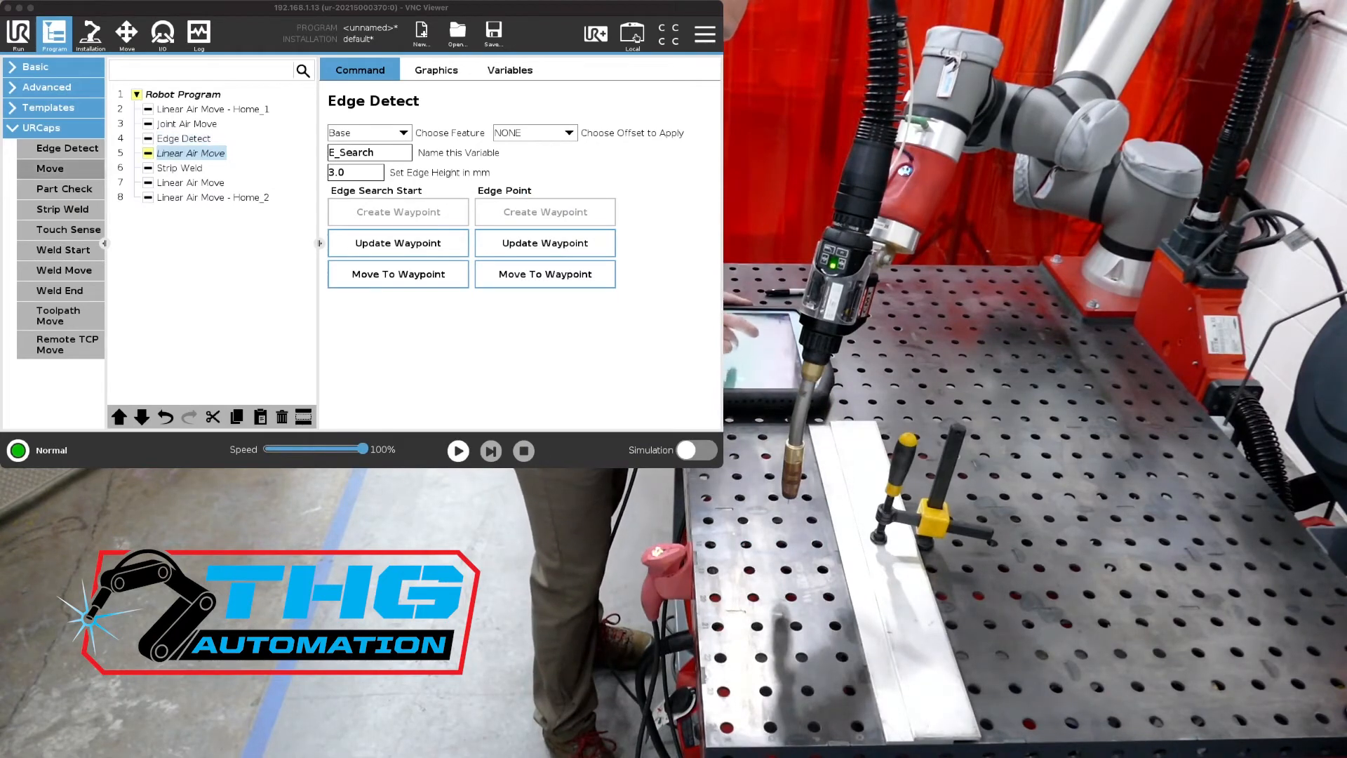
{"action": "left_click", "coordinate": [127, 33]}
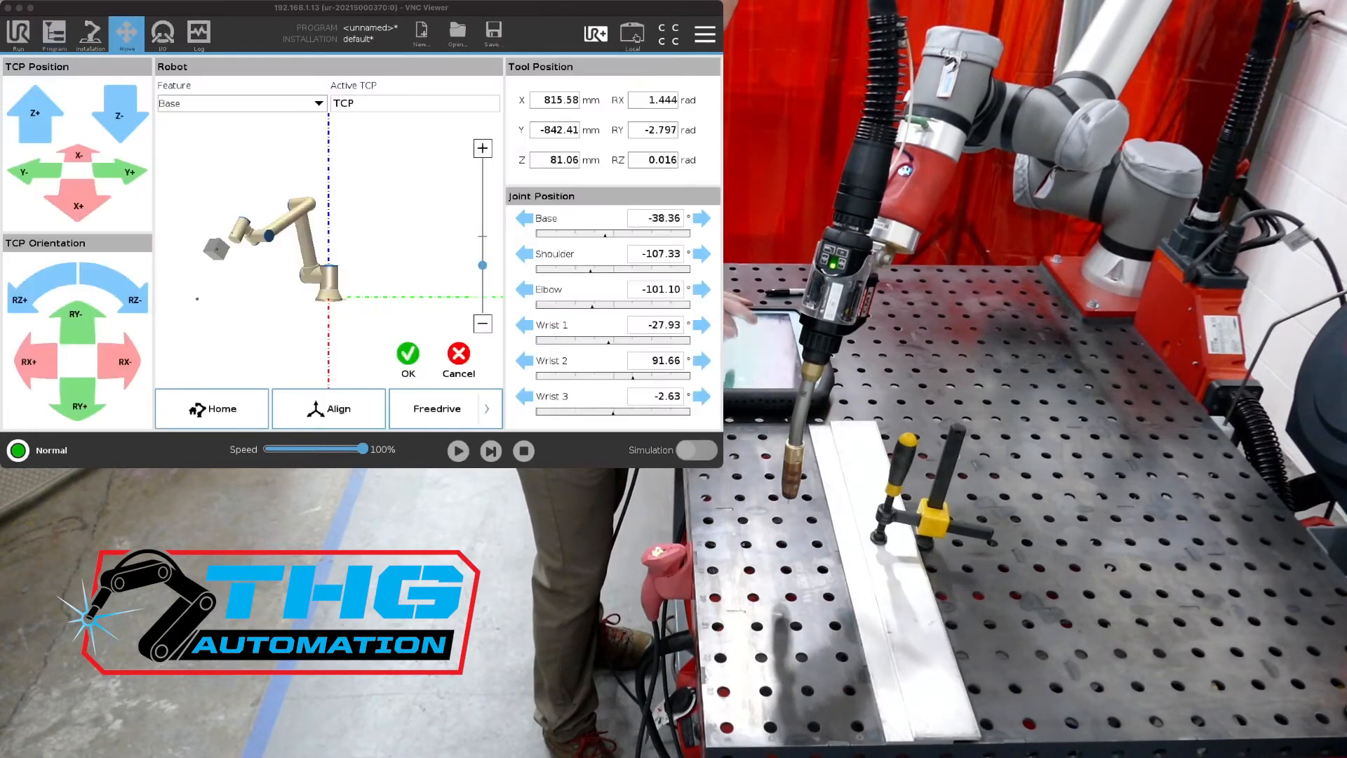
{"action": "left_click", "coordinate": [54, 33]}
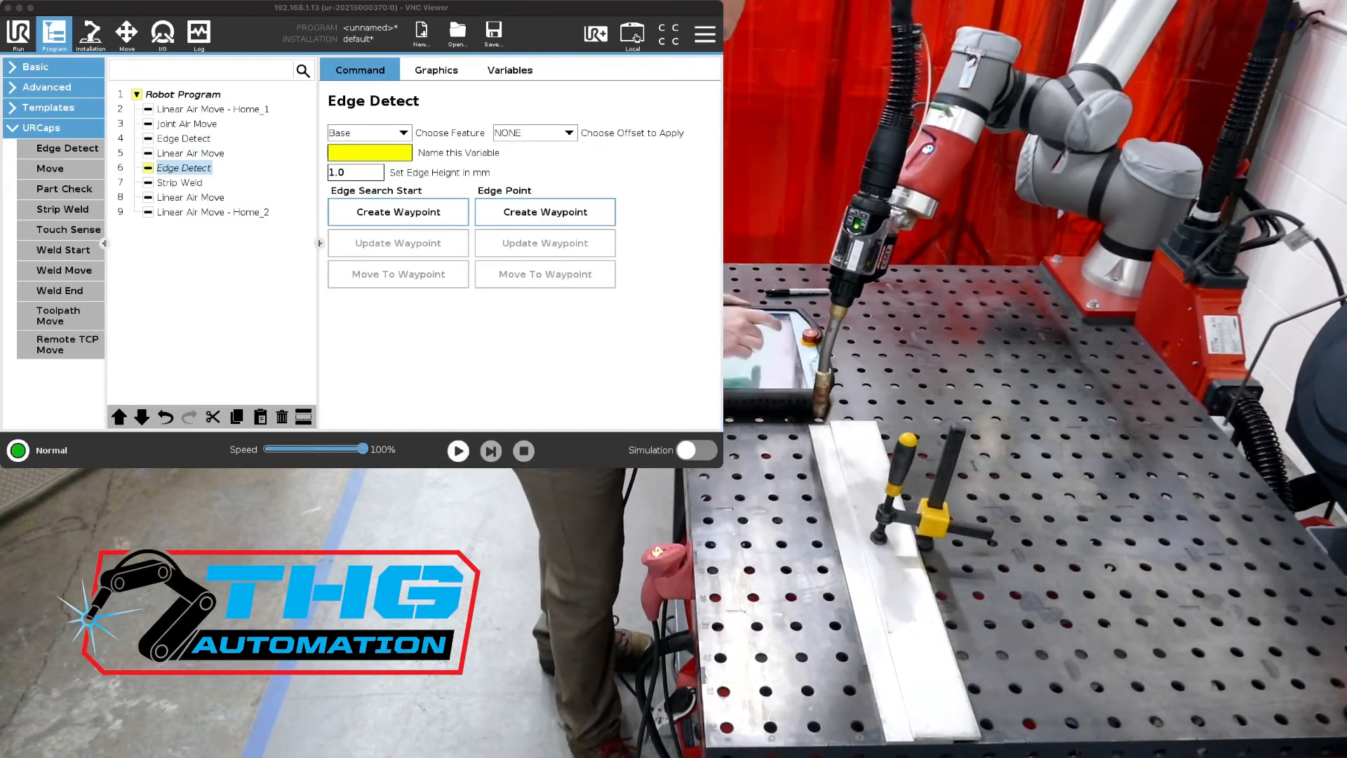
- Name the second Edge Detect S_Search with a 3 mm edge height
{"action": "left_click", "coordinate": [370, 152]}
{"action": "type", "text": "S_Sear"}
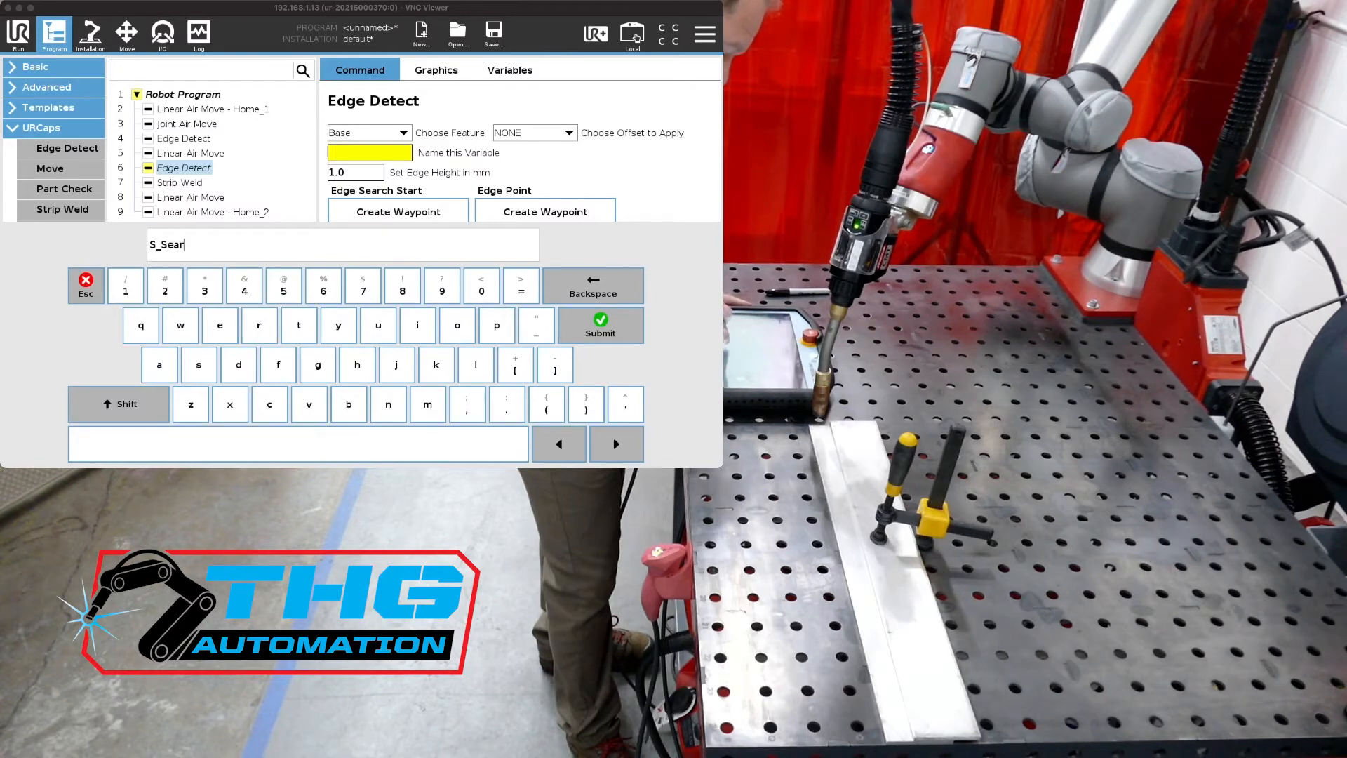
{"action": "left_click", "coordinate": [598, 329]}
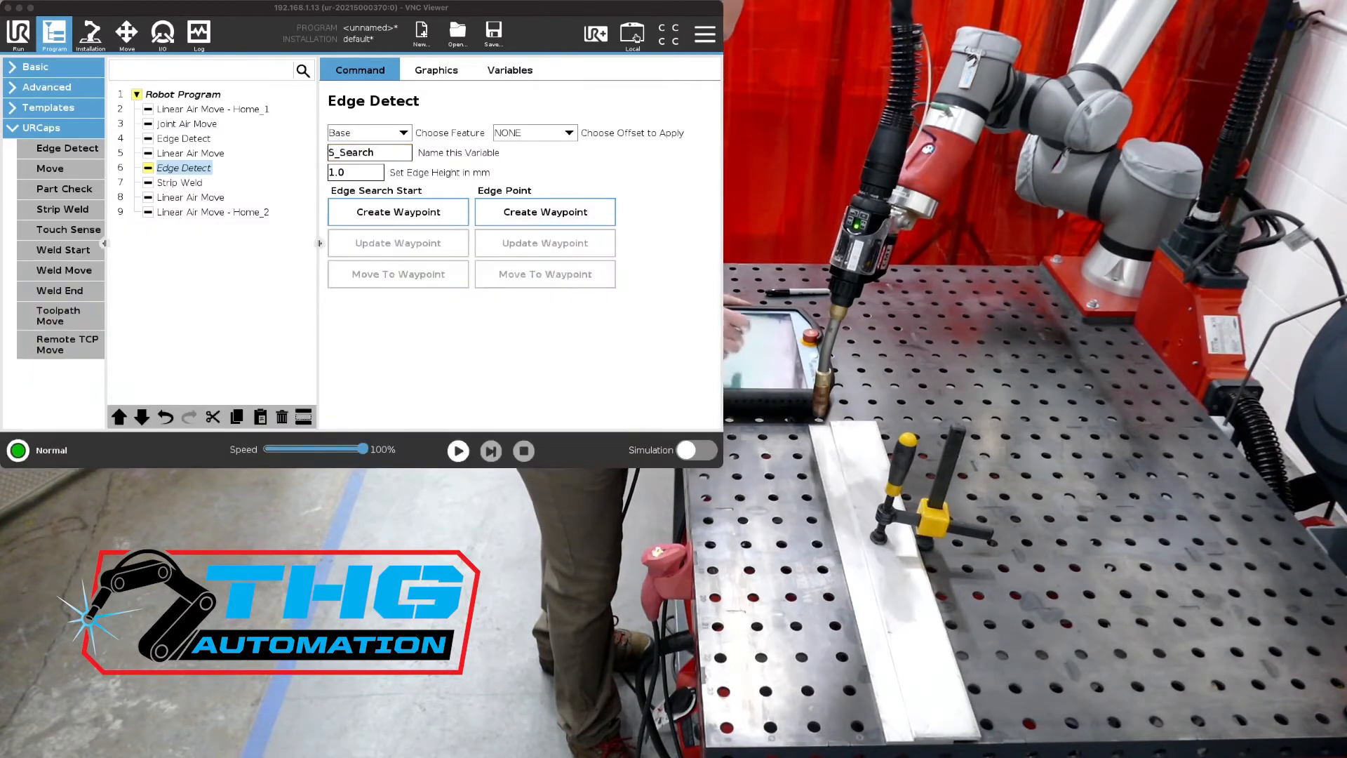
{"action": "left_click", "coordinate": [355, 172]}
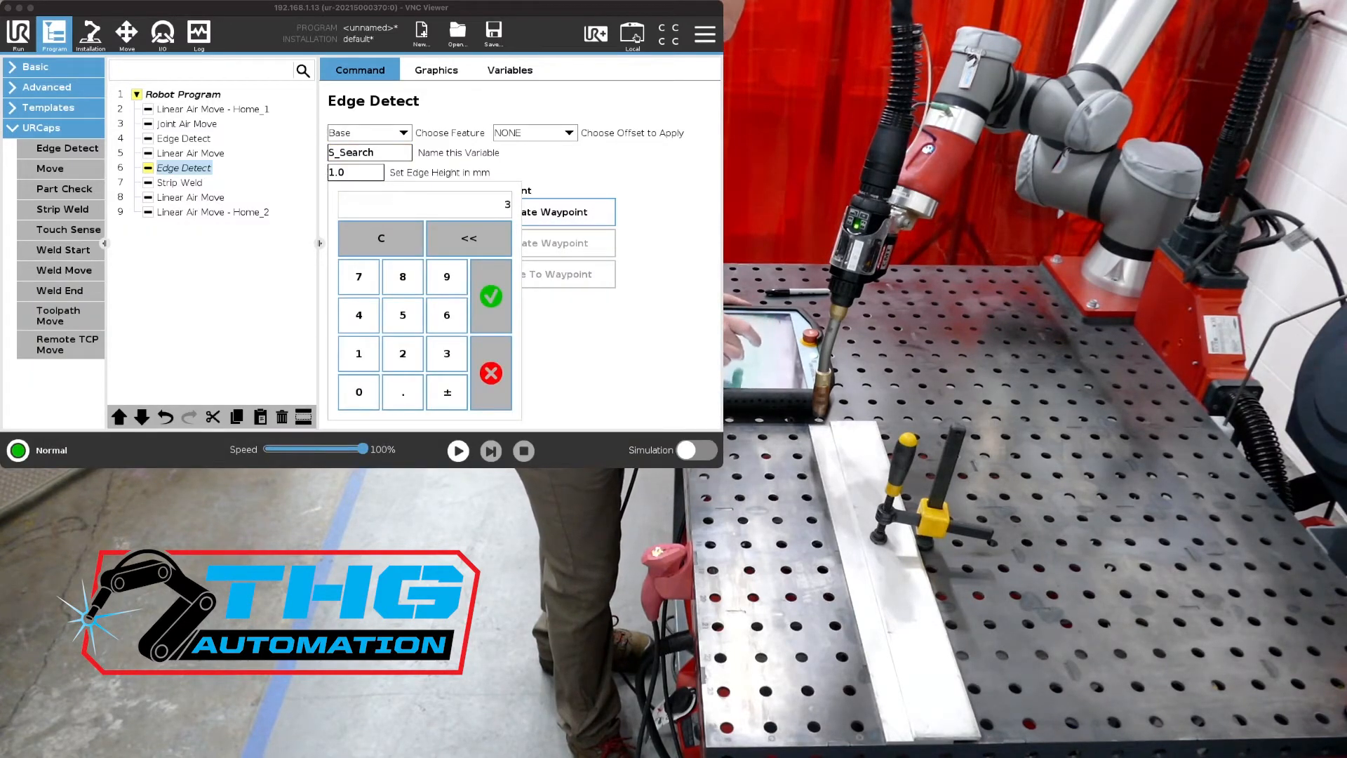
{"action": "left_click", "coordinate": [489, 295]}
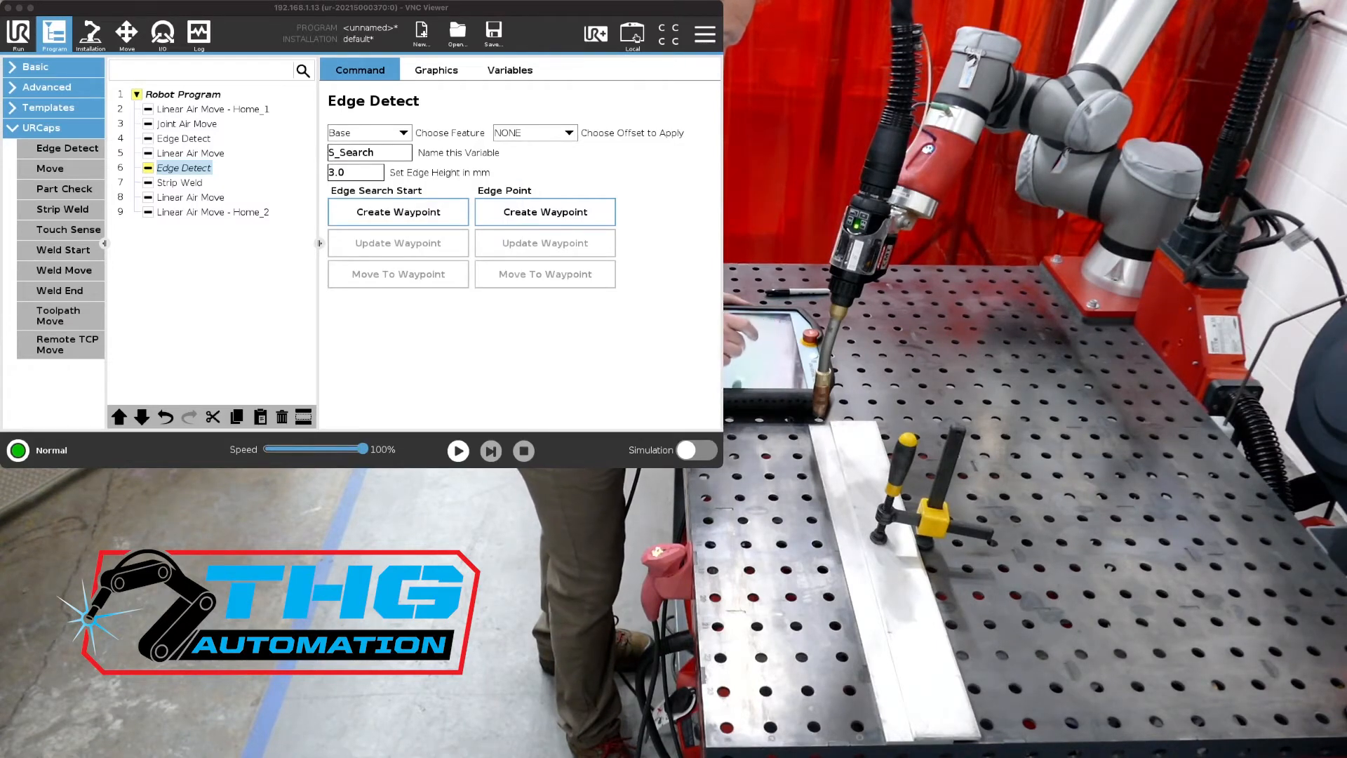
{"action": "left_click", "coordinate": [126, 33]}
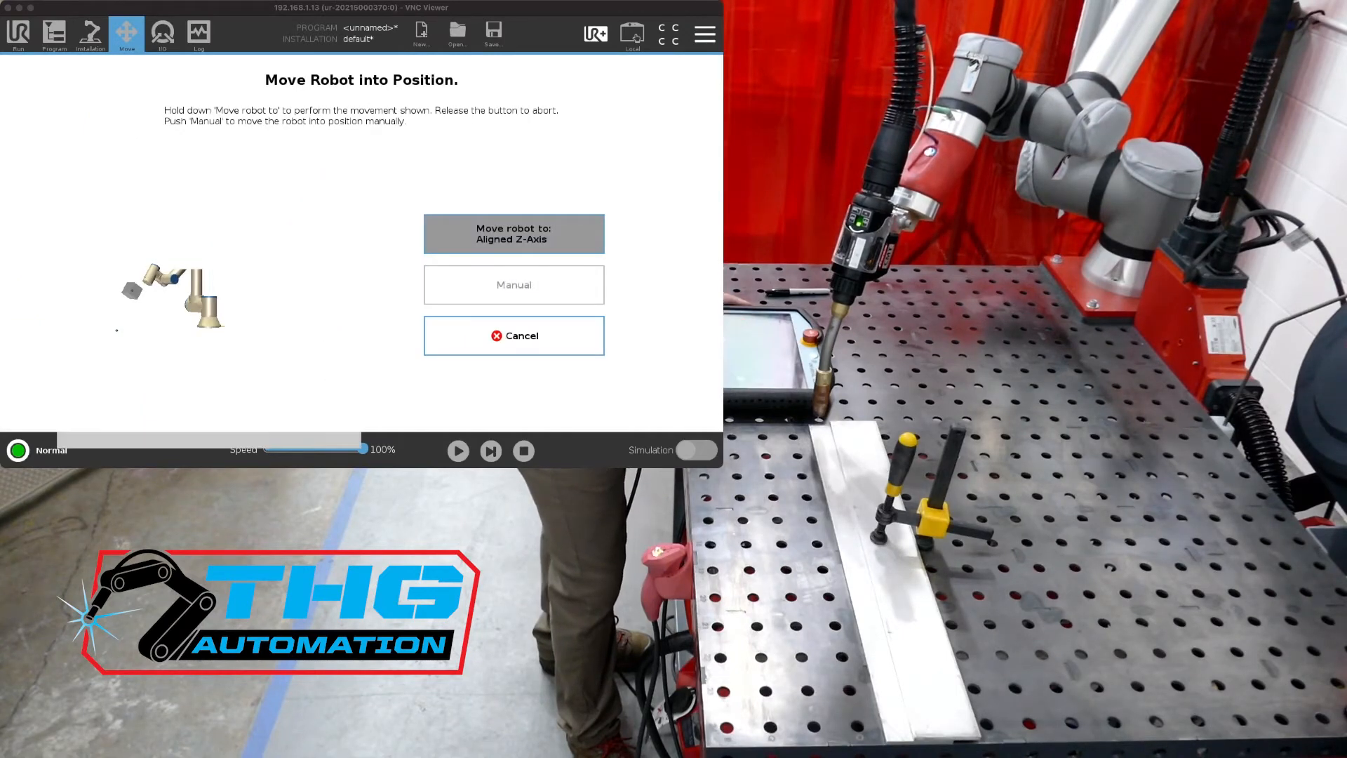
- Record S_Search's edge search start with the tool Z-axis aligned above the plate
{"action": "left_click", "coordinate": [513, 233]}
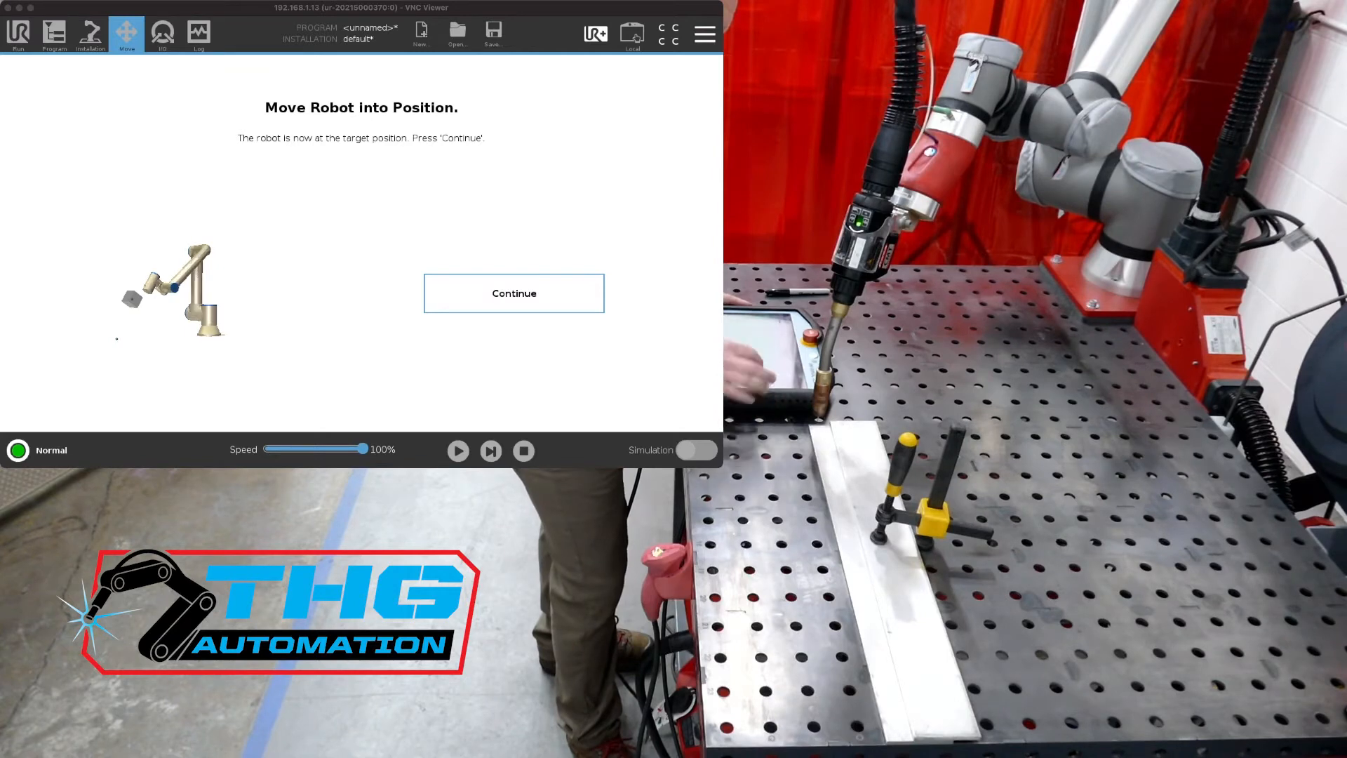
{"action": "left_click", "coordinate": [513, 293]}
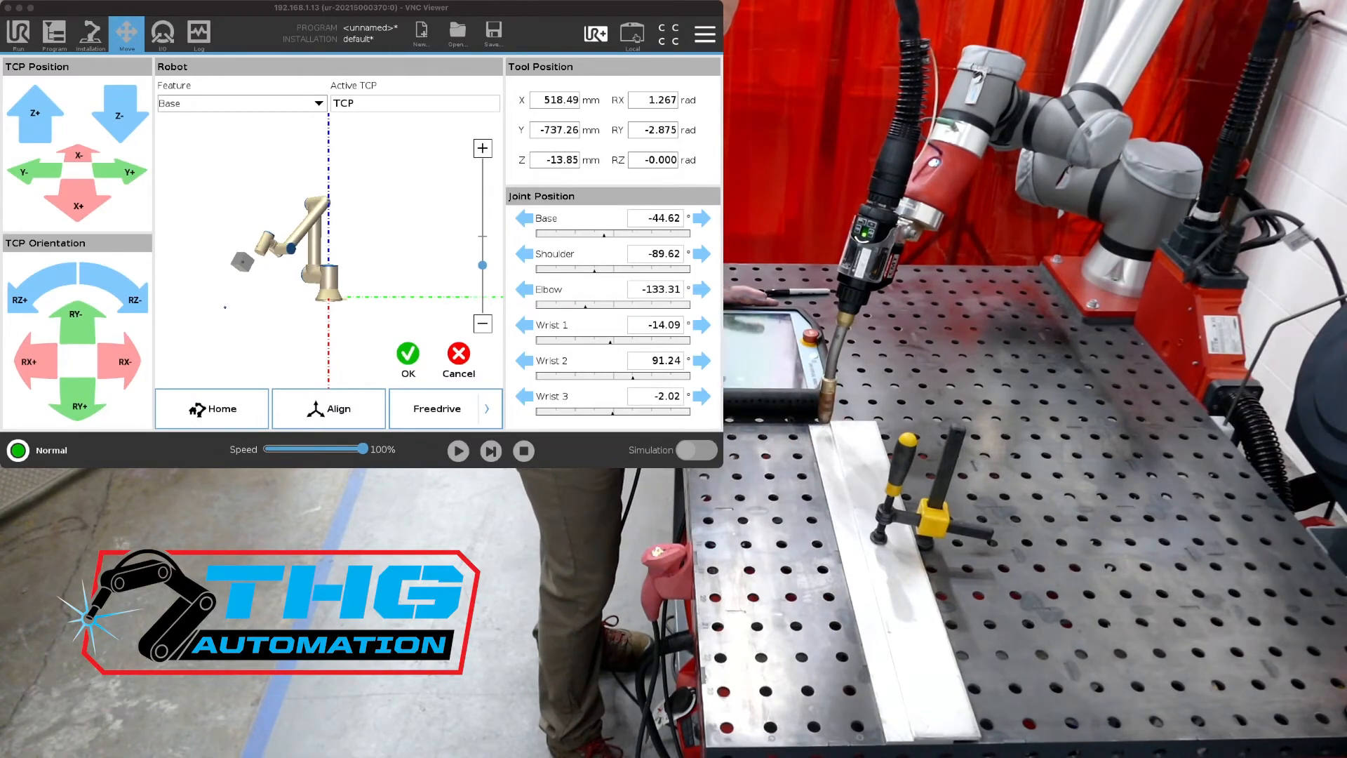
{"action": "left_click", "coordinate": [54, 33]}
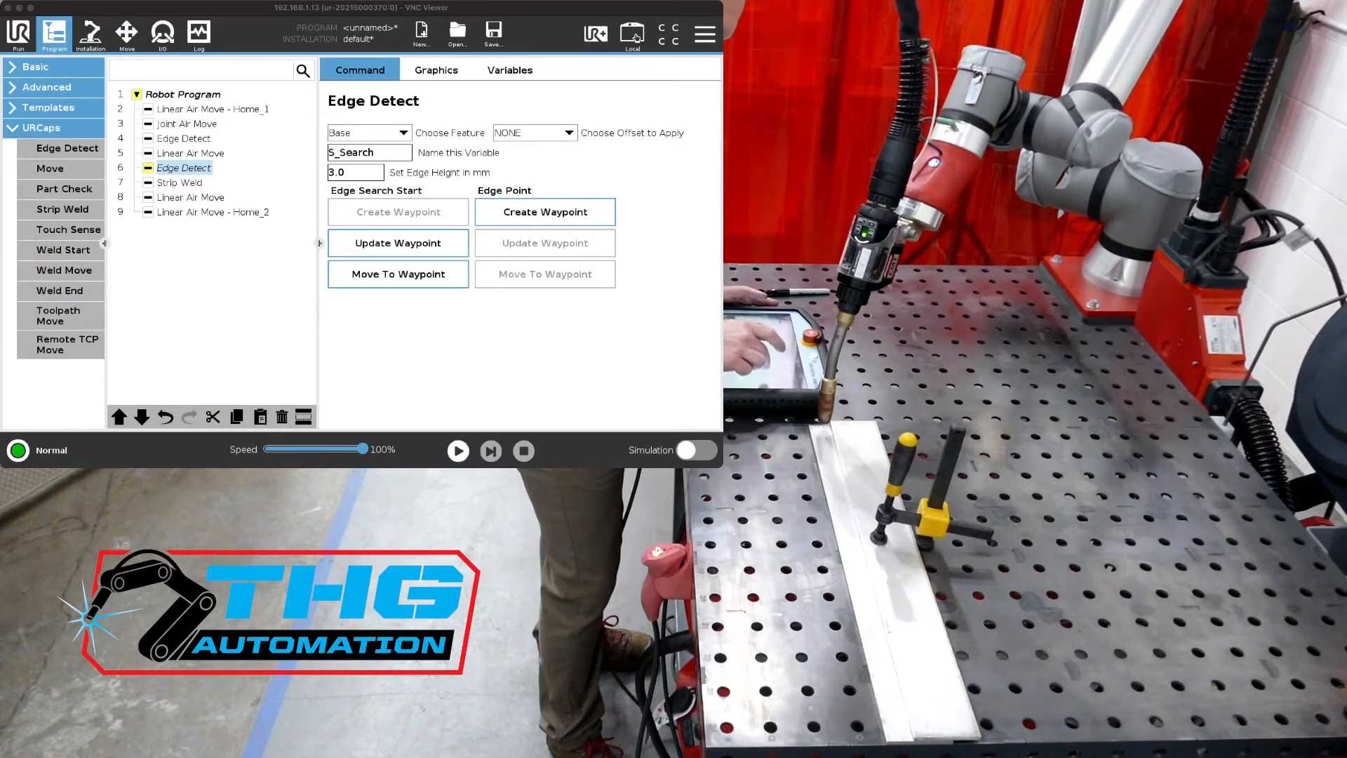
- Teach S_Search's edge point at the plate edge, then select the Strip Weld step
{"action": "left_click", "coordinate": [126, 33]}
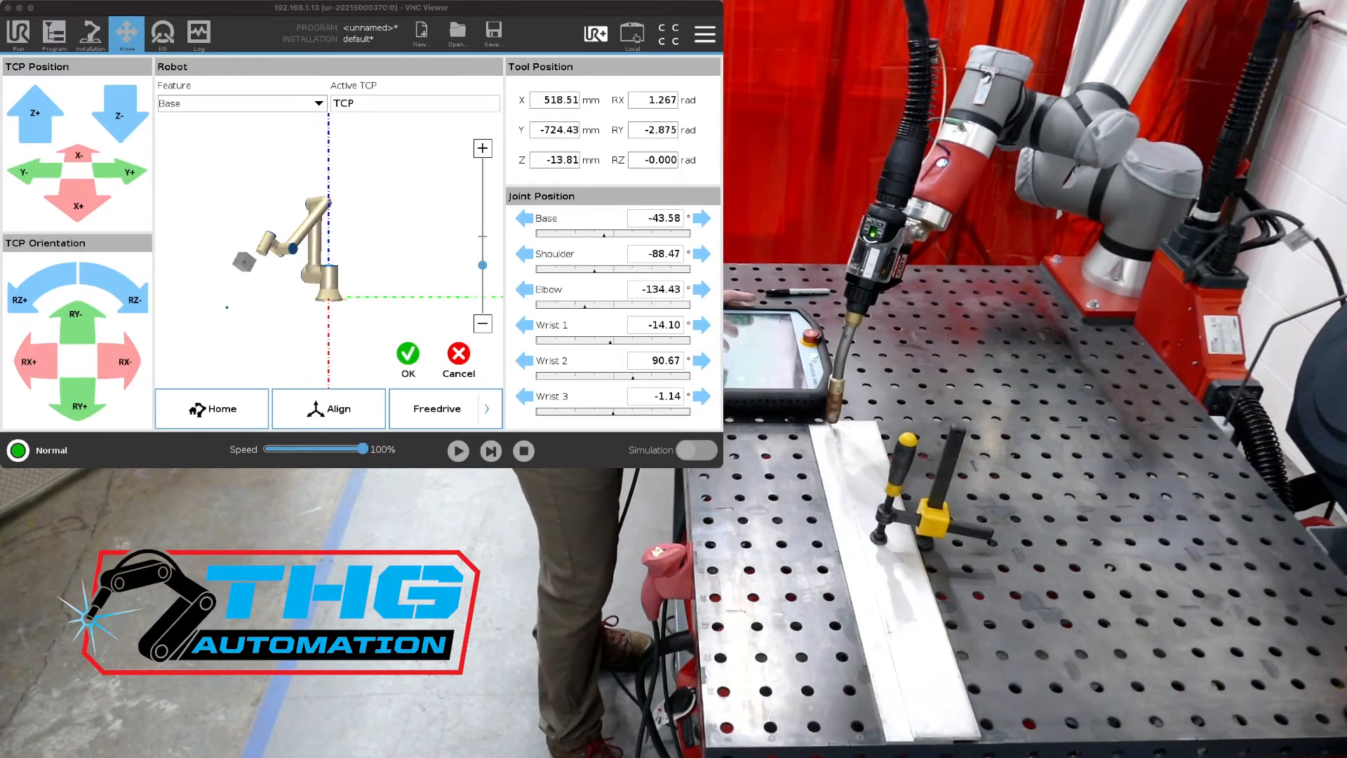
{"action": "left_click", "coordinate": [54, 33]}
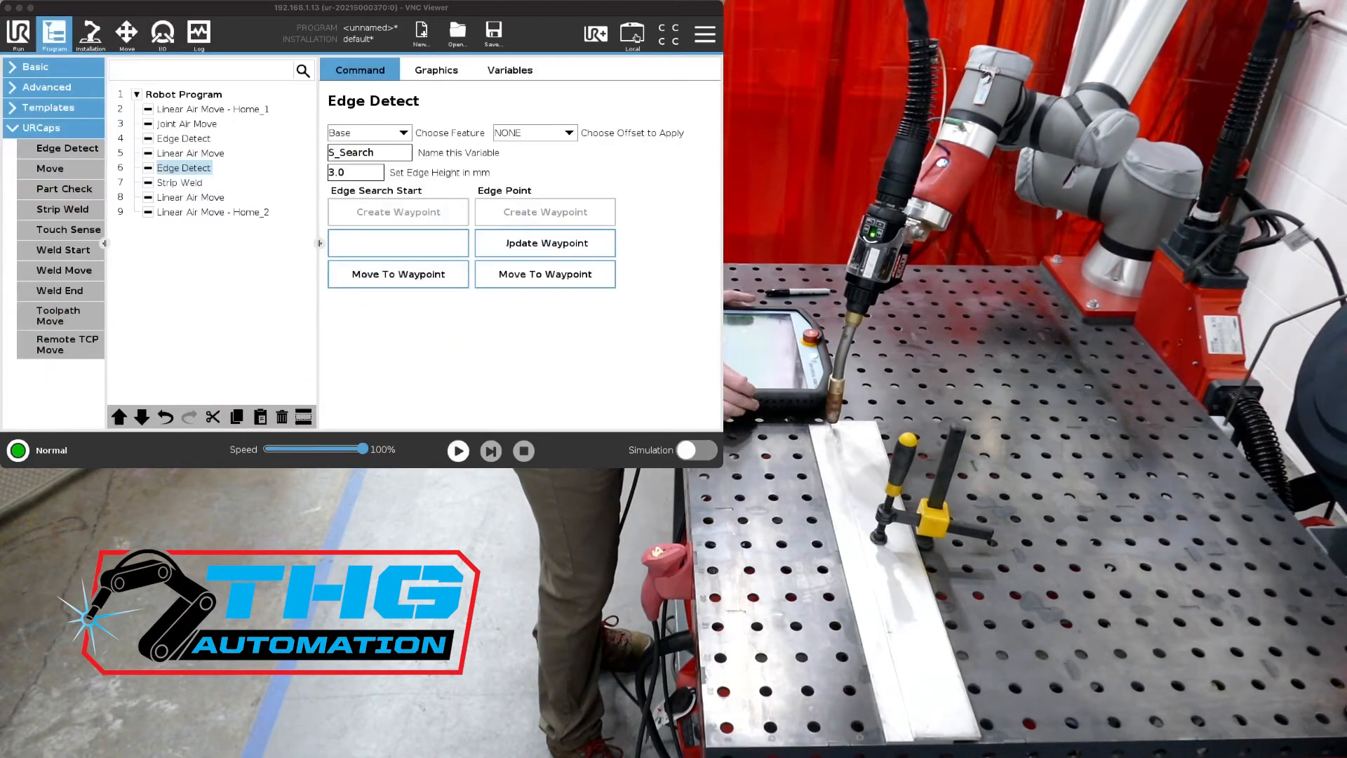
{"action": "left_click", "coordinate": [397, 242]}
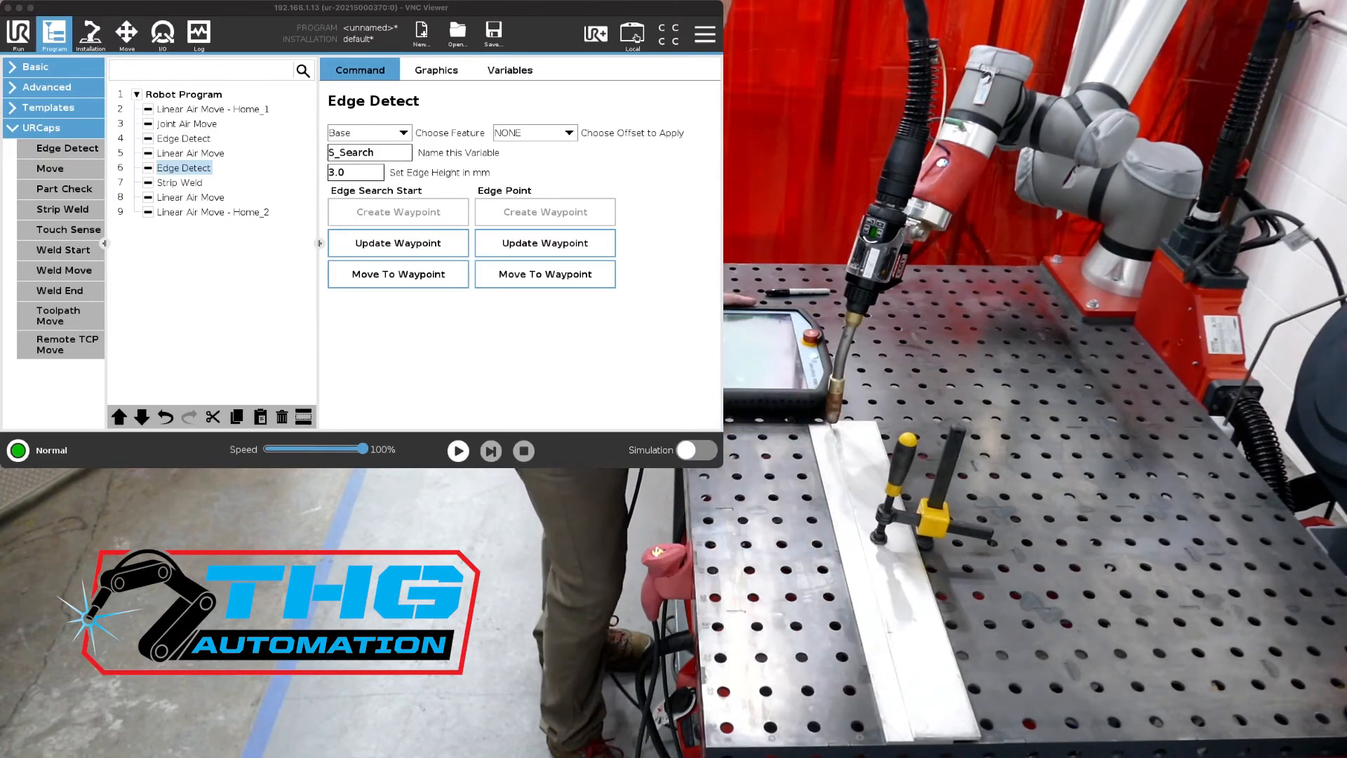
{"action": "left_click", "coordinate": [180, 182]}
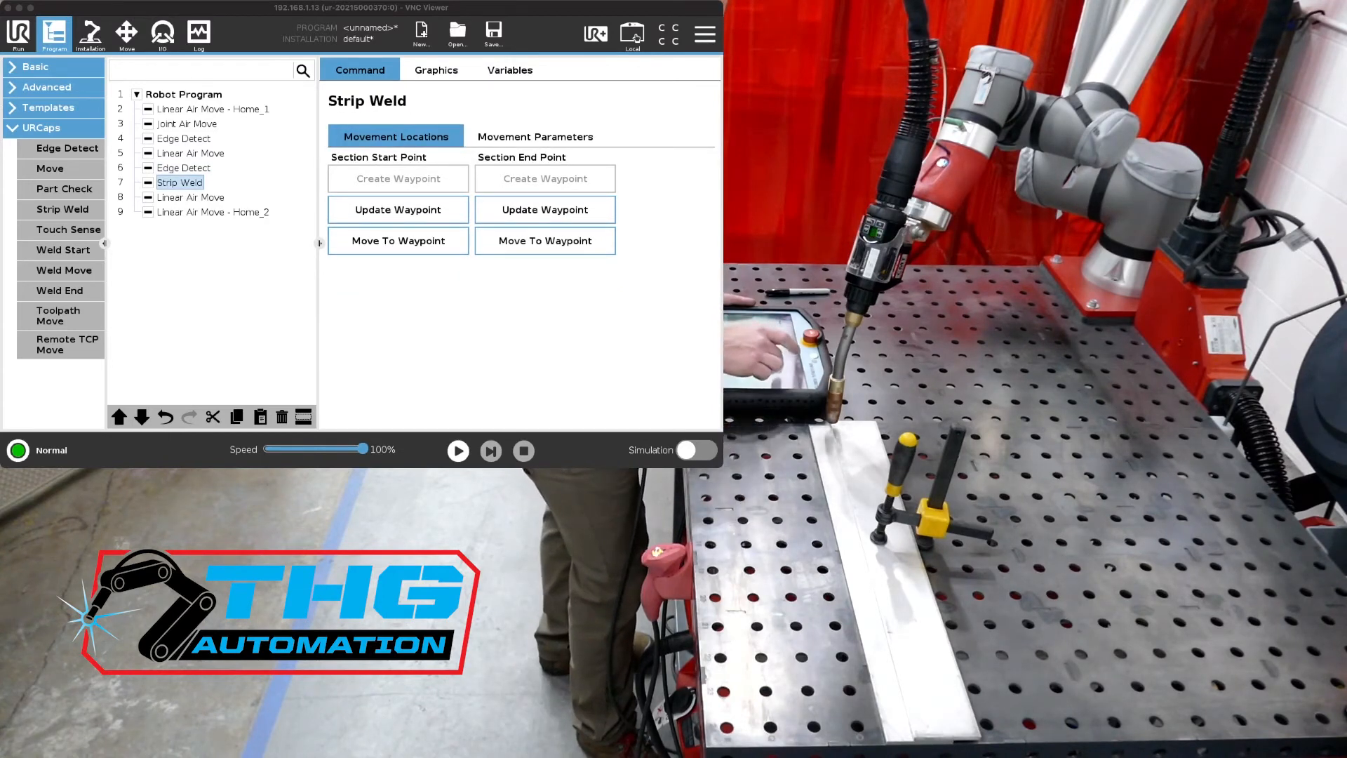
- Set the Strip Weld start offset to S_Search and end offset to E_Search
{"action": "left_click", "coordinate": [534, 136]}
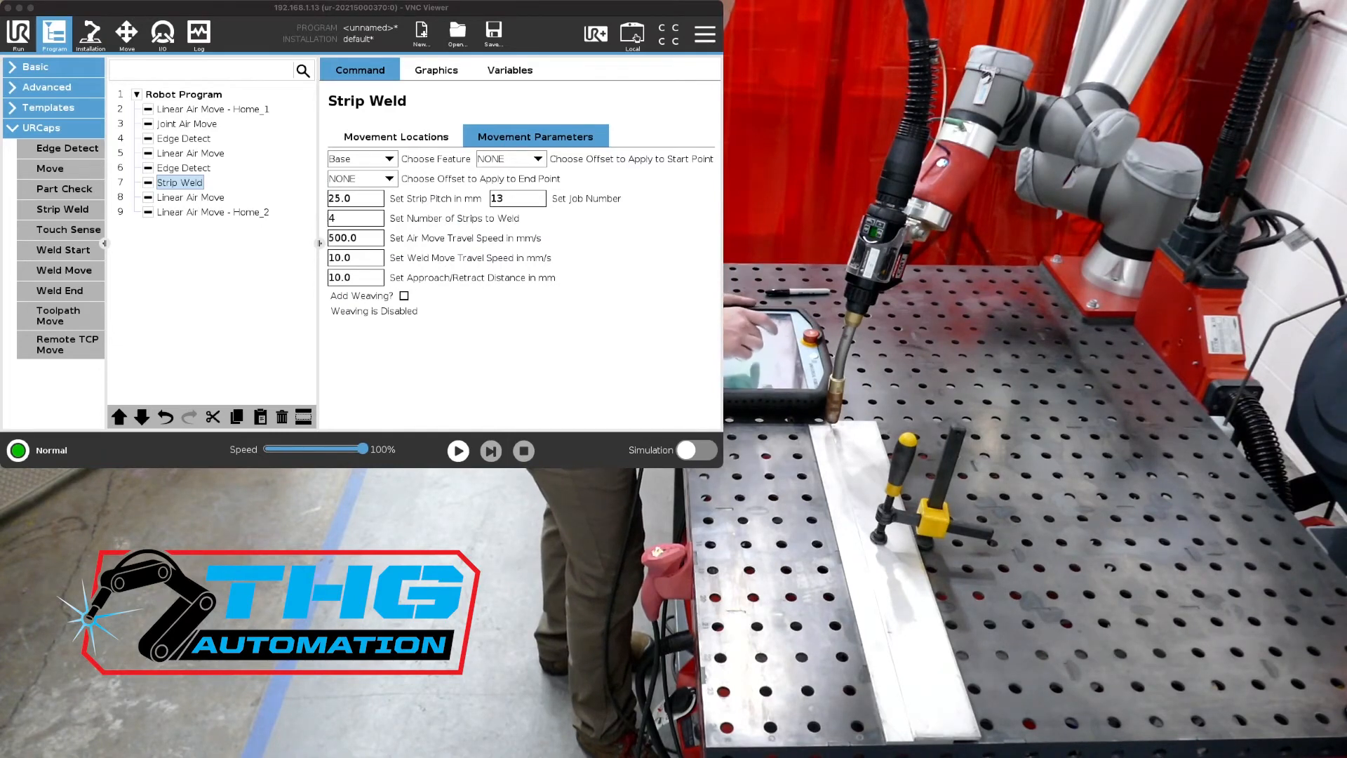
{"action": "left_click", "coordinate": [360, 178]}
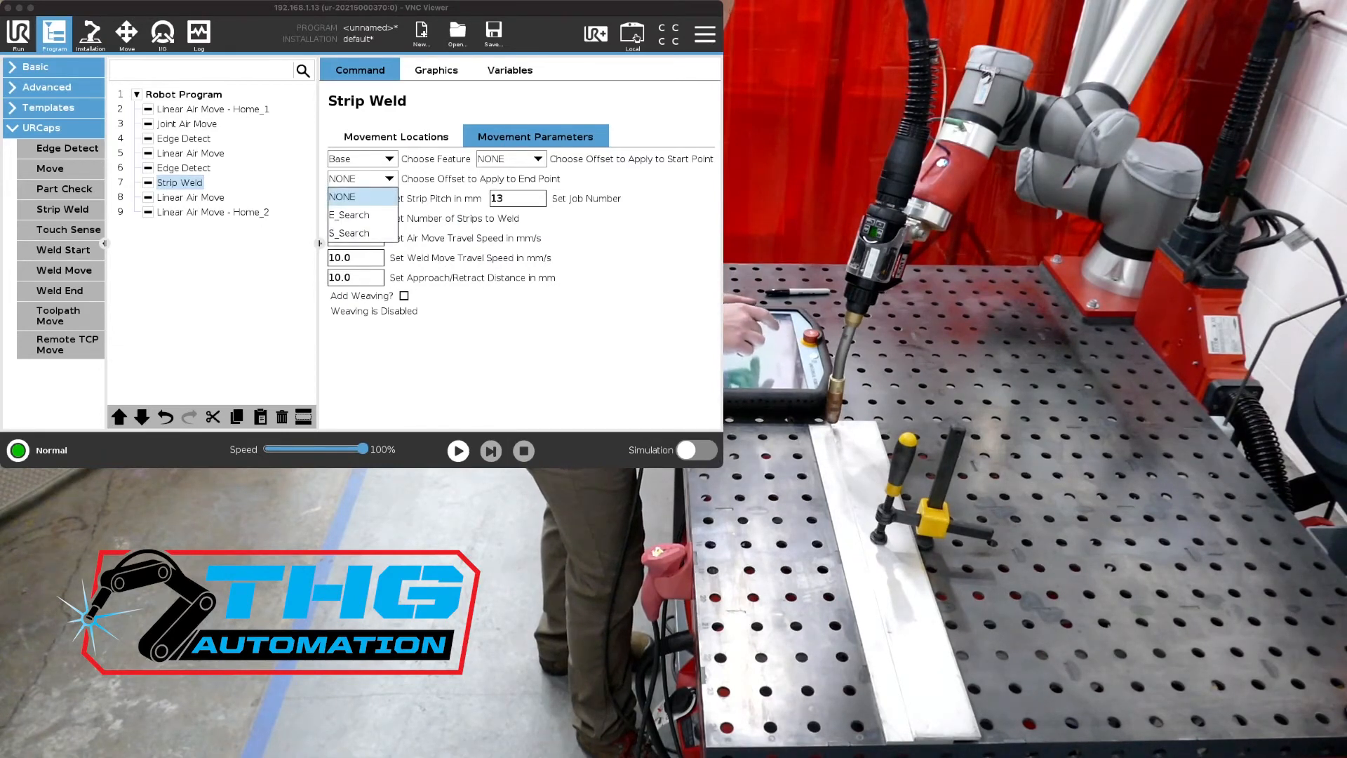
{"action": "left_click", "coordinate": [349, 233]}
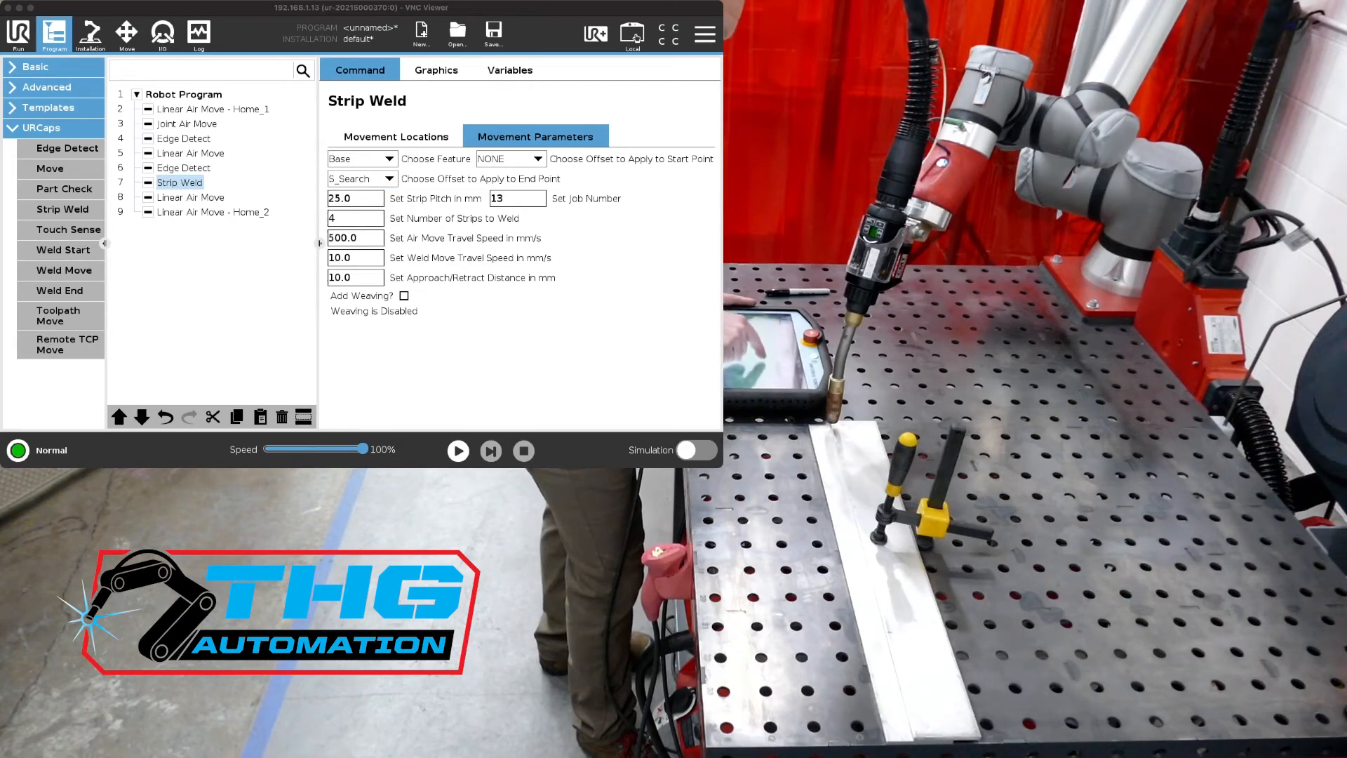
{"action": "left_click", "coordinate": [362, 177]}
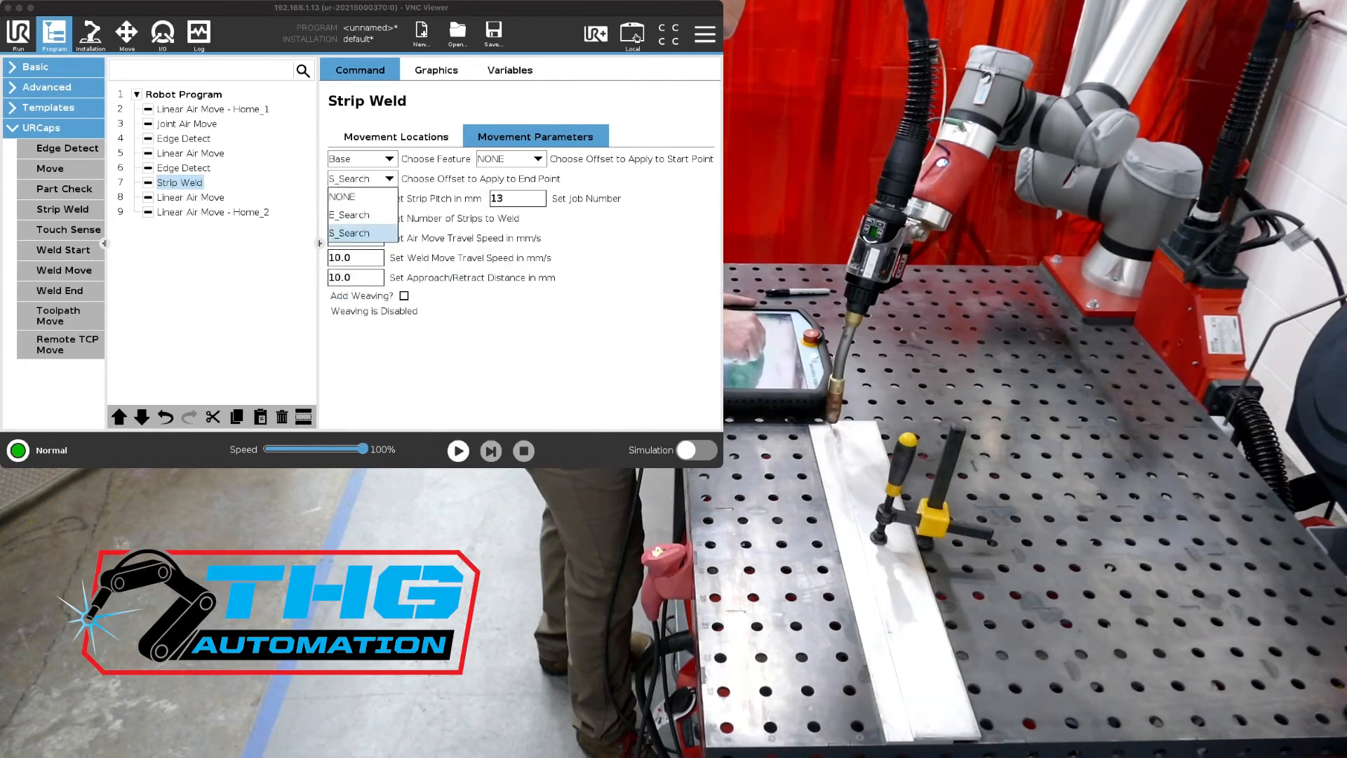
{"action": "left_click", "coordinate": [349, 215]}
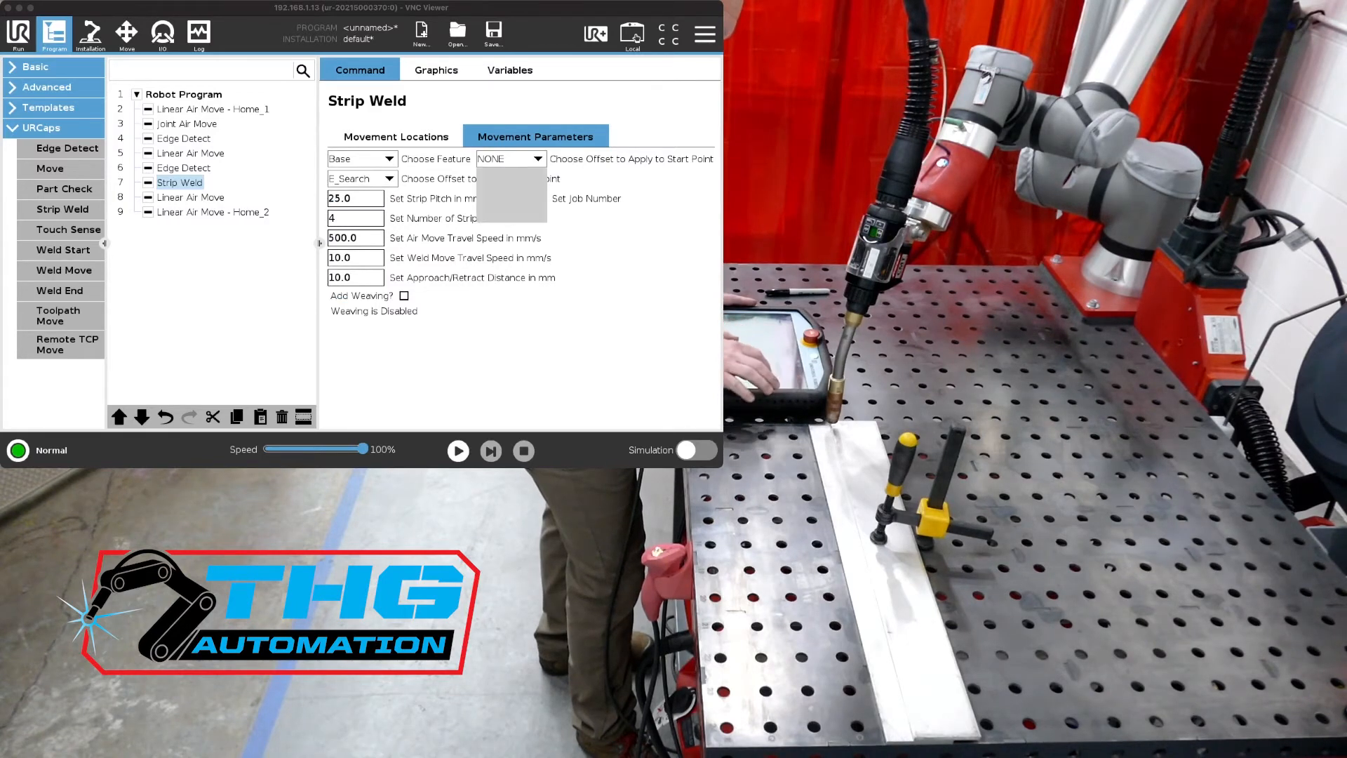
{"action": "left_click", "coordinate": [510, 178]}
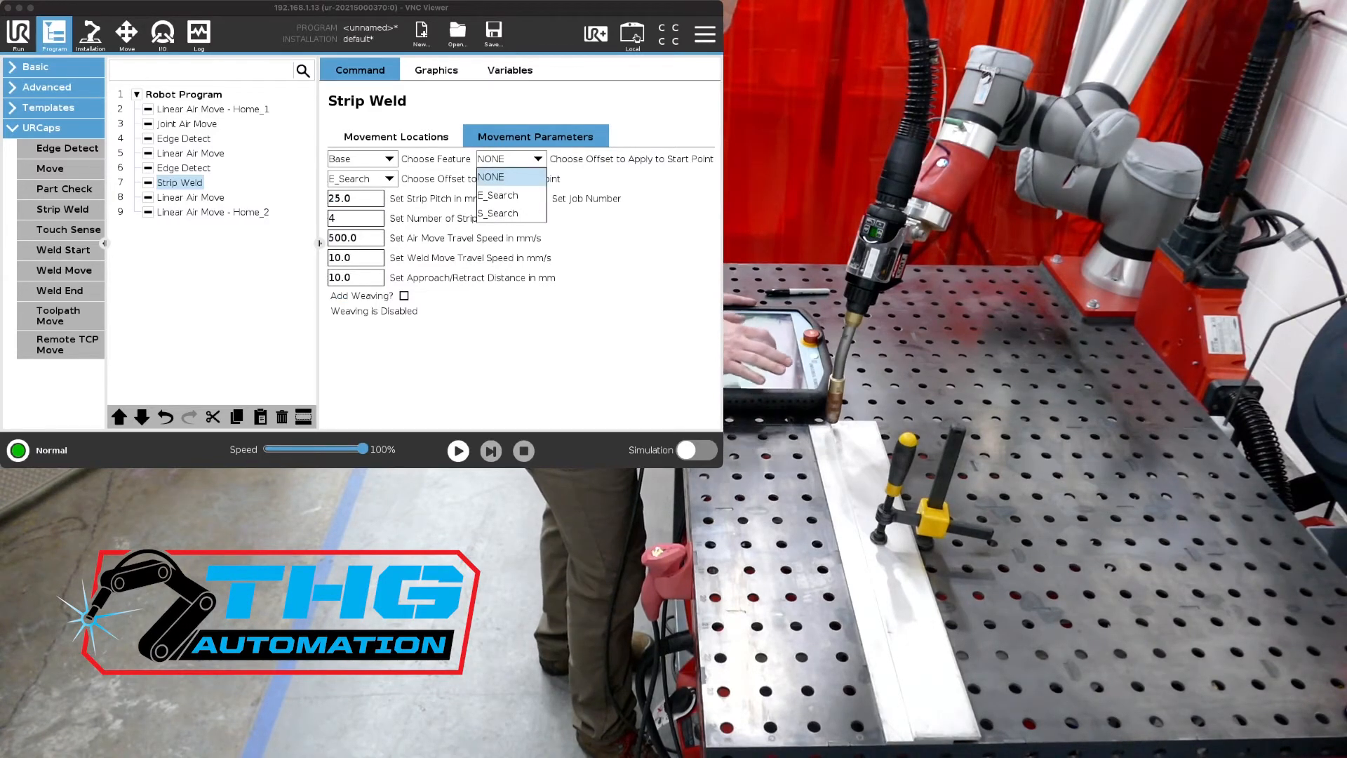
{"action": "left_click", "coordinate": [498, 211]}
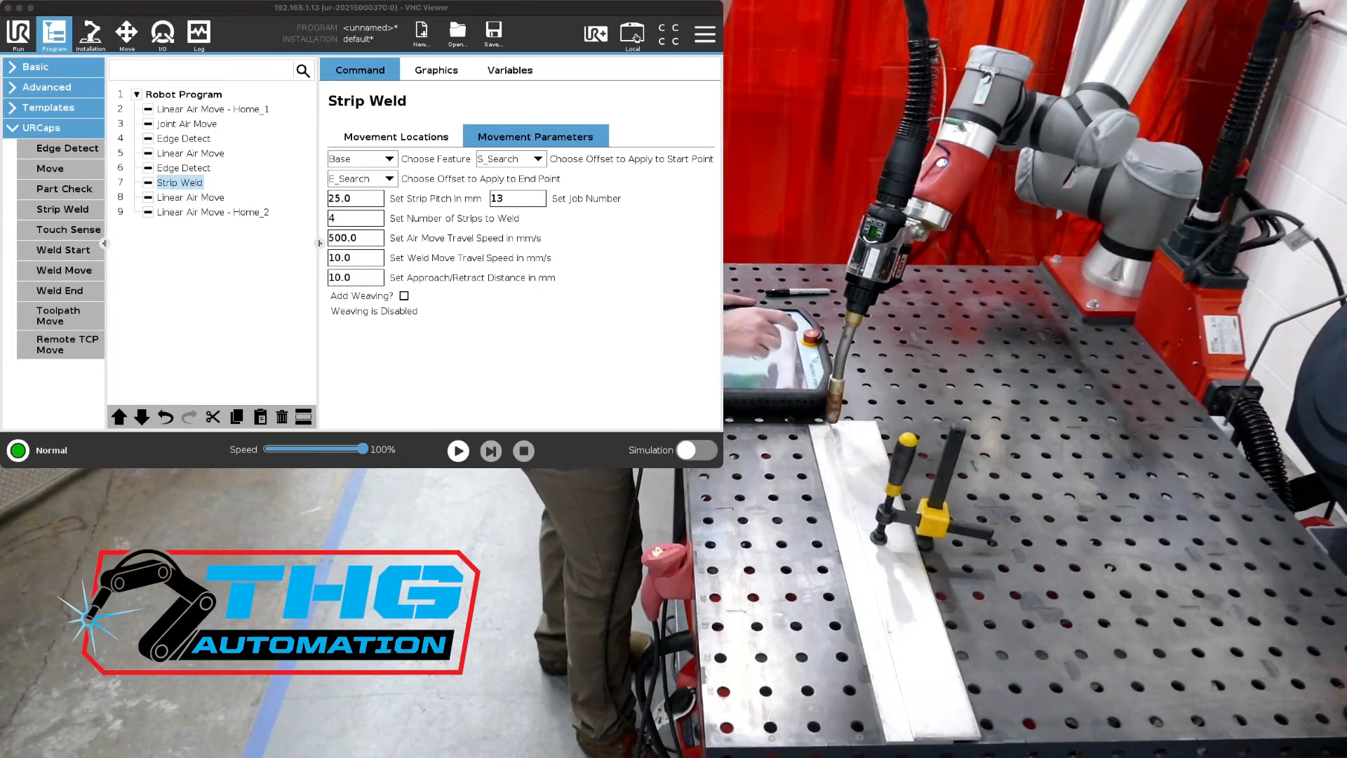
{"action": "left_click", "coordinate": [395, 136]}
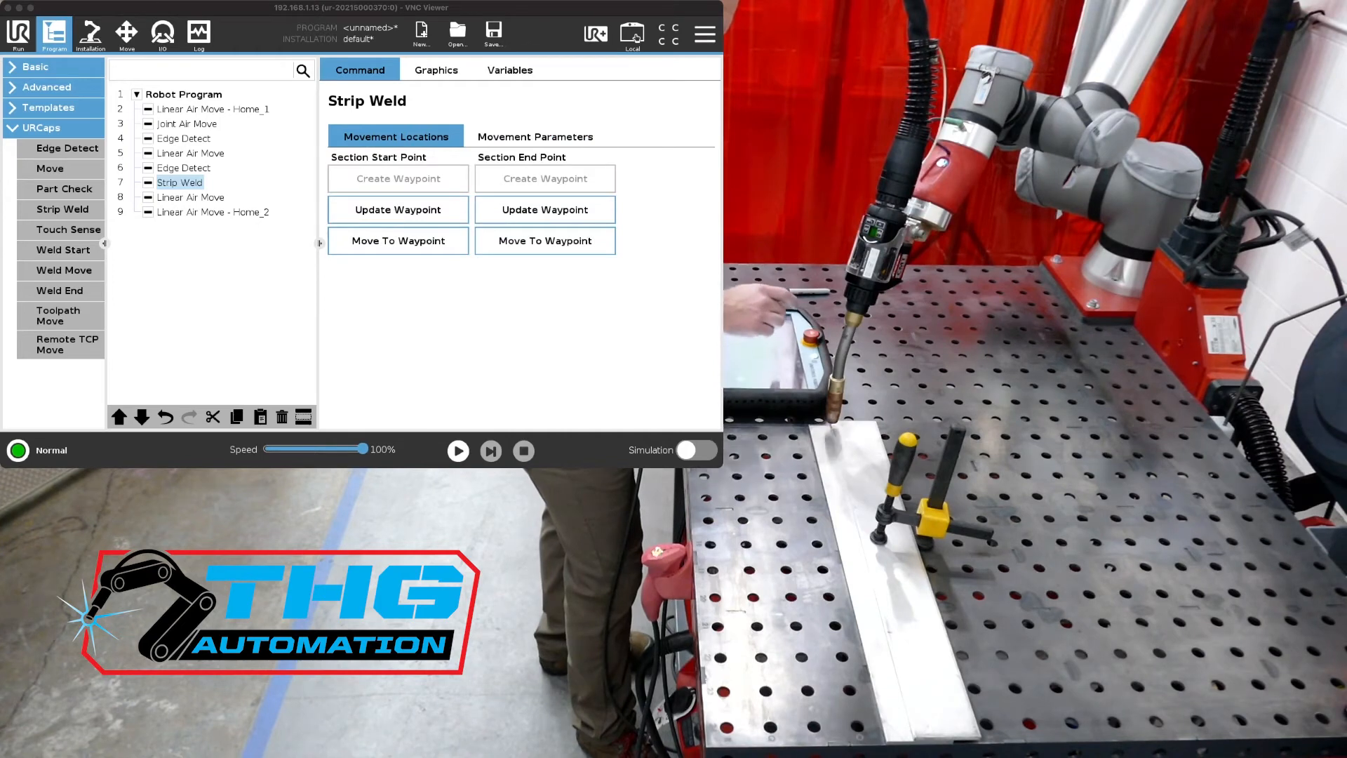
- Select the Linear Air Move after the Strip Weld and drive the robot to its waypoint
{"action": "left_click", "coordinate": [191, 196]}
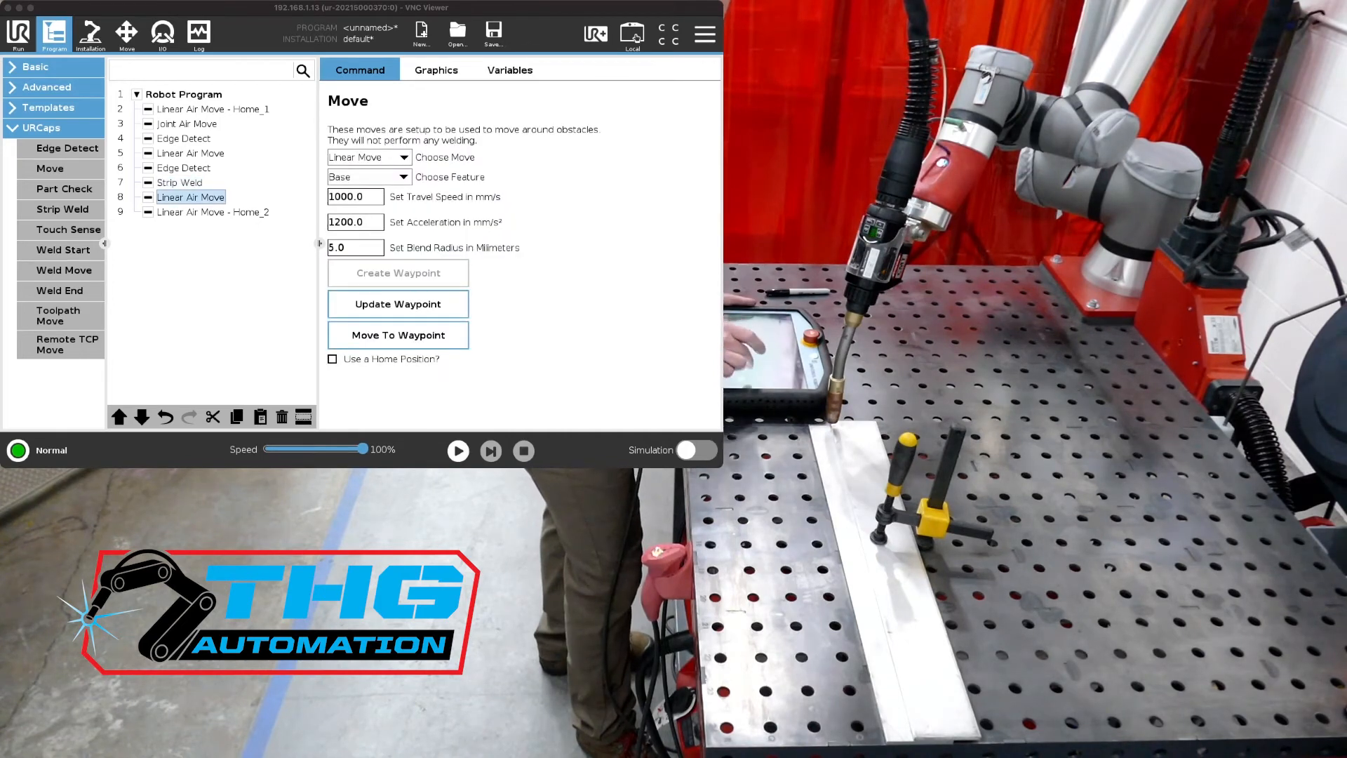
{"action": "left_click", "coordinate": [398, 334]}
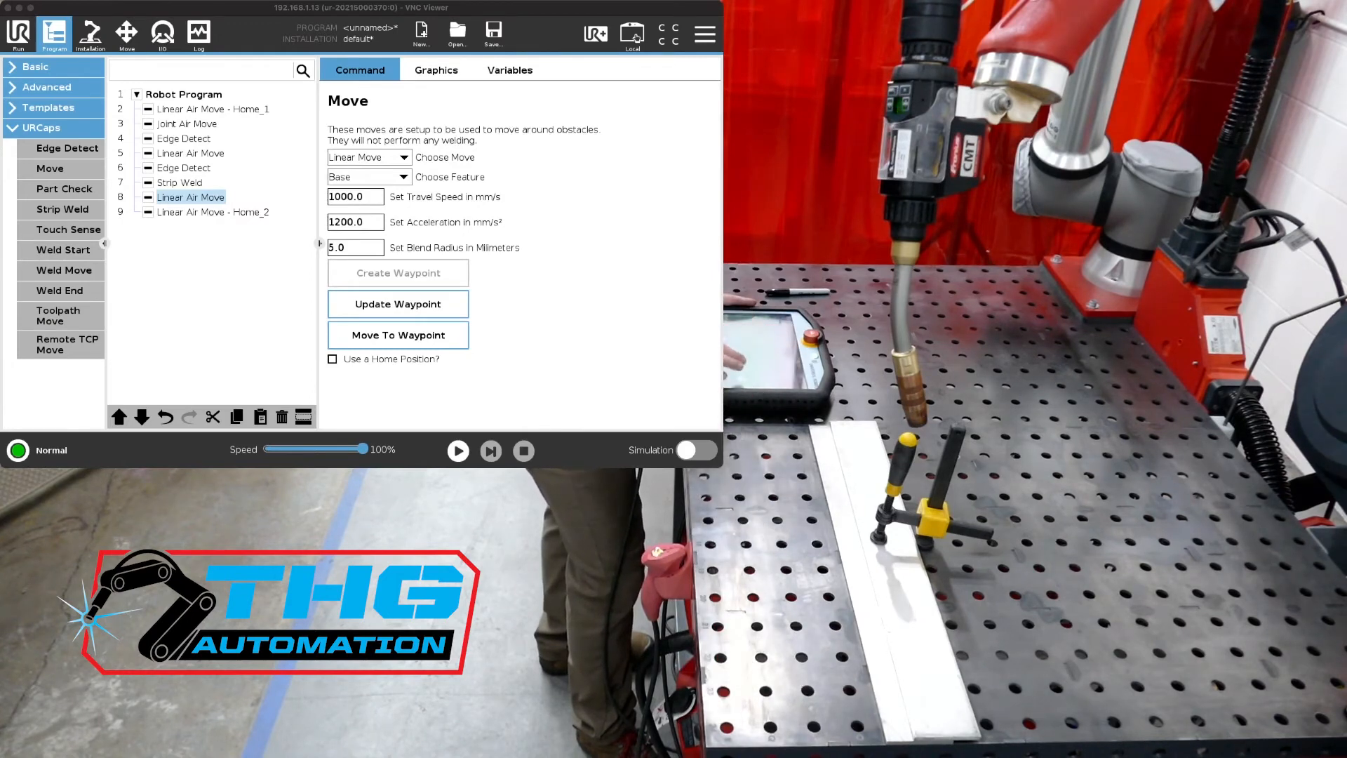
{"action": "left_click", "coordinate": [458, 449]}
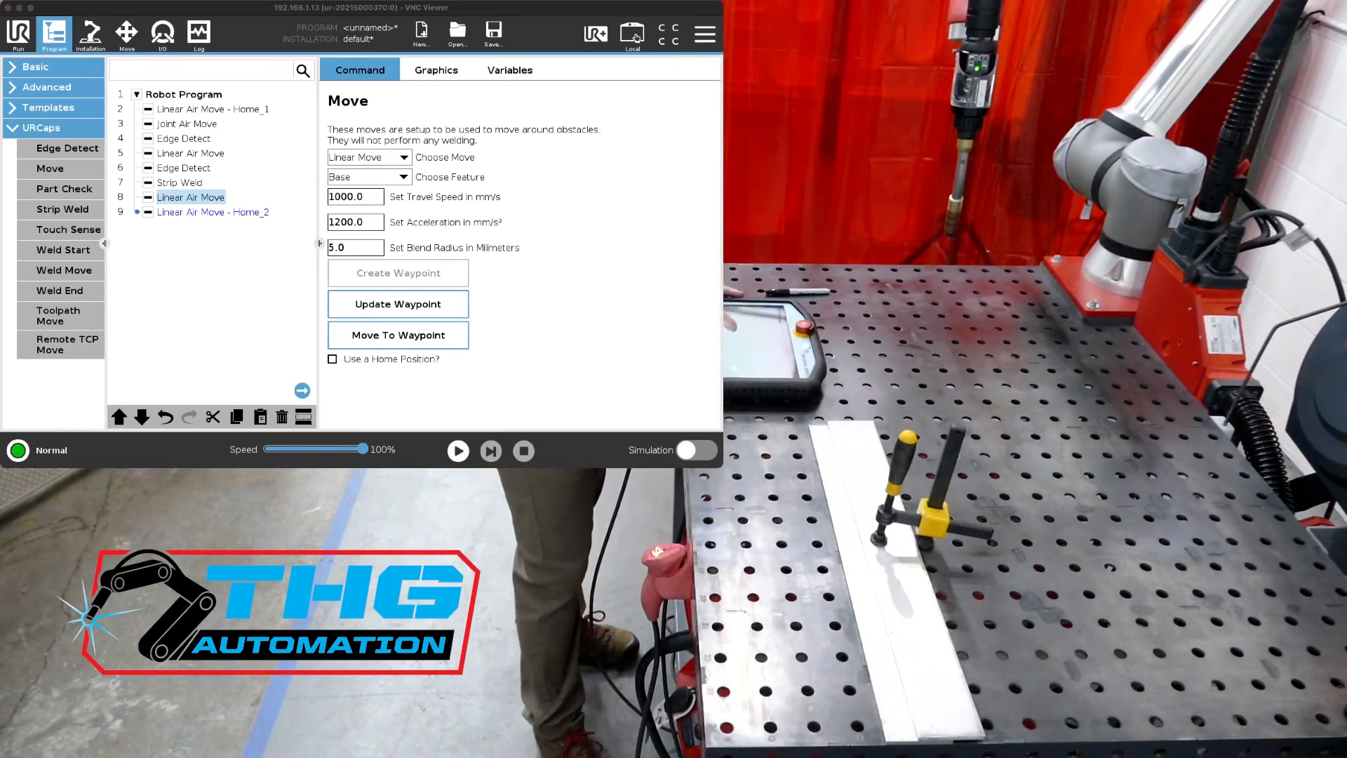
- Start the welding program with Play, beginning at the opening home air move
{"action": "left_click", "coordinate": [458, 450]}
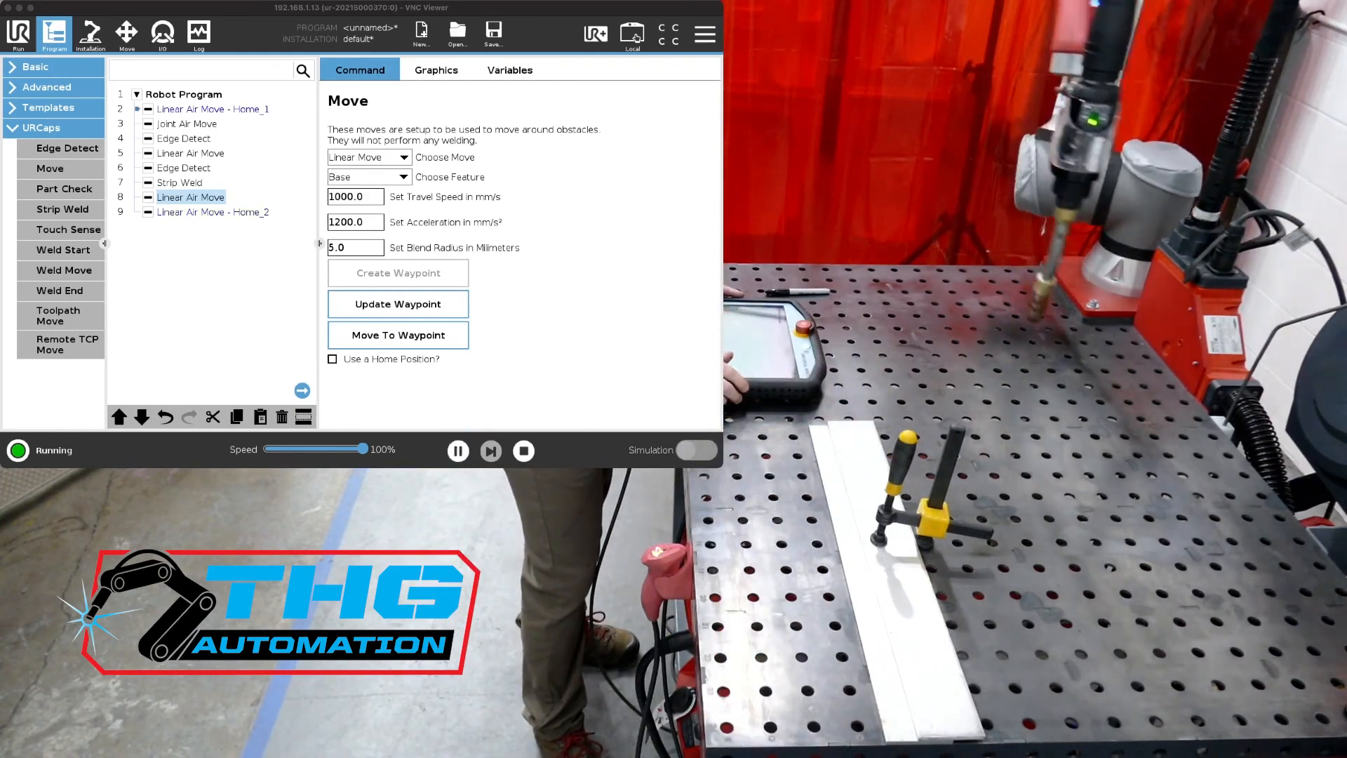